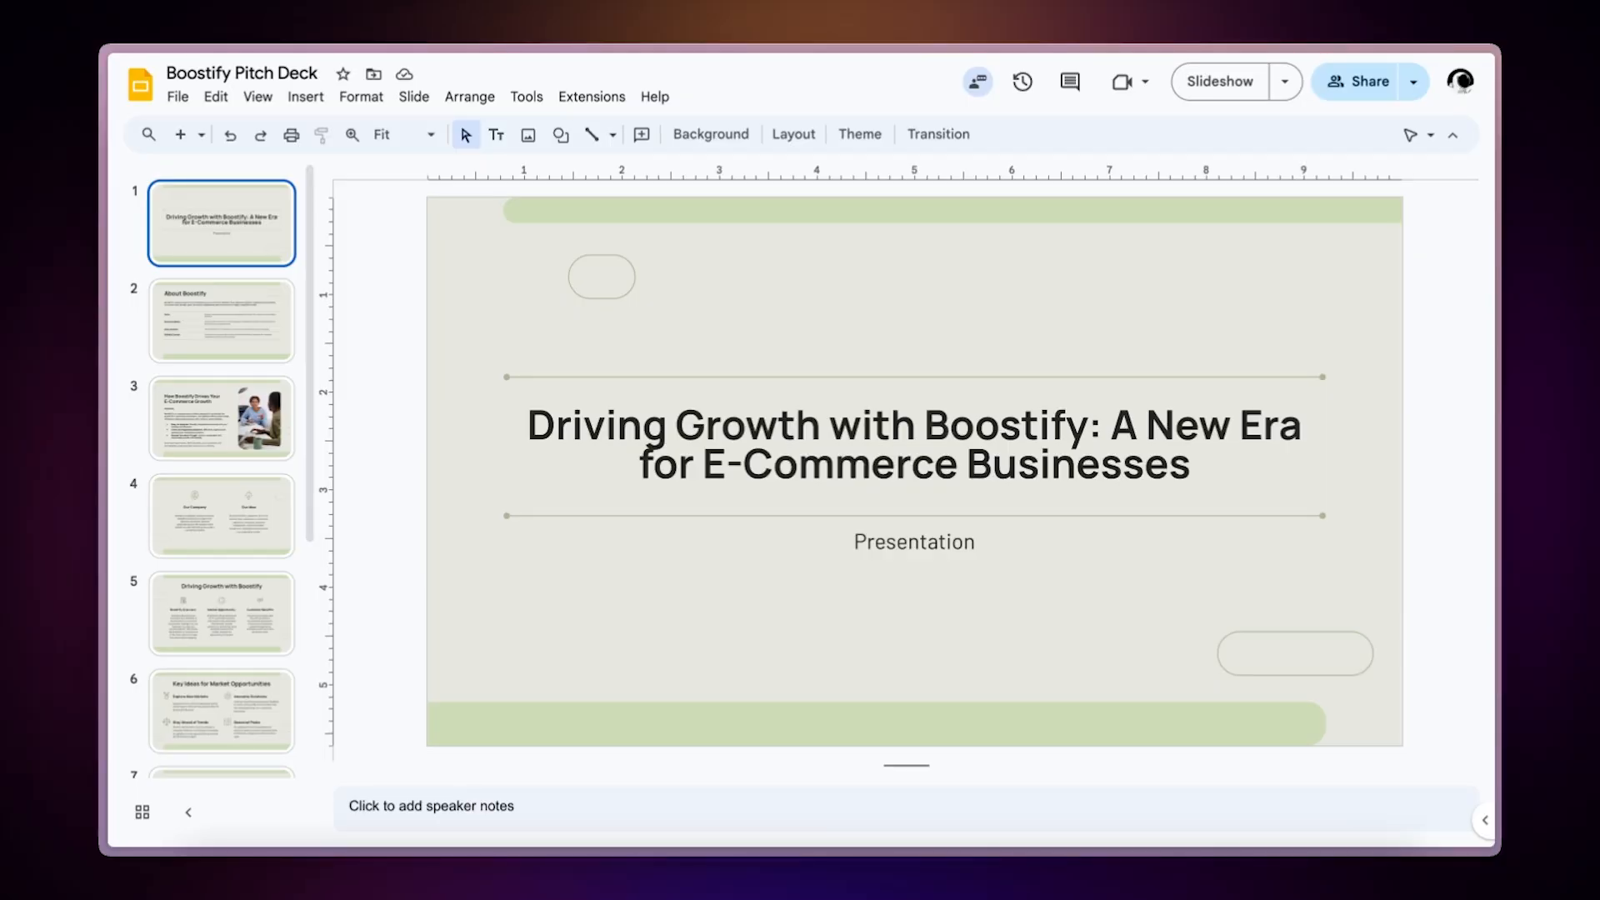
Step: Preview the Boostify deck versions, then browse the Gamma dashboard's Gammas page
click(222, 320)
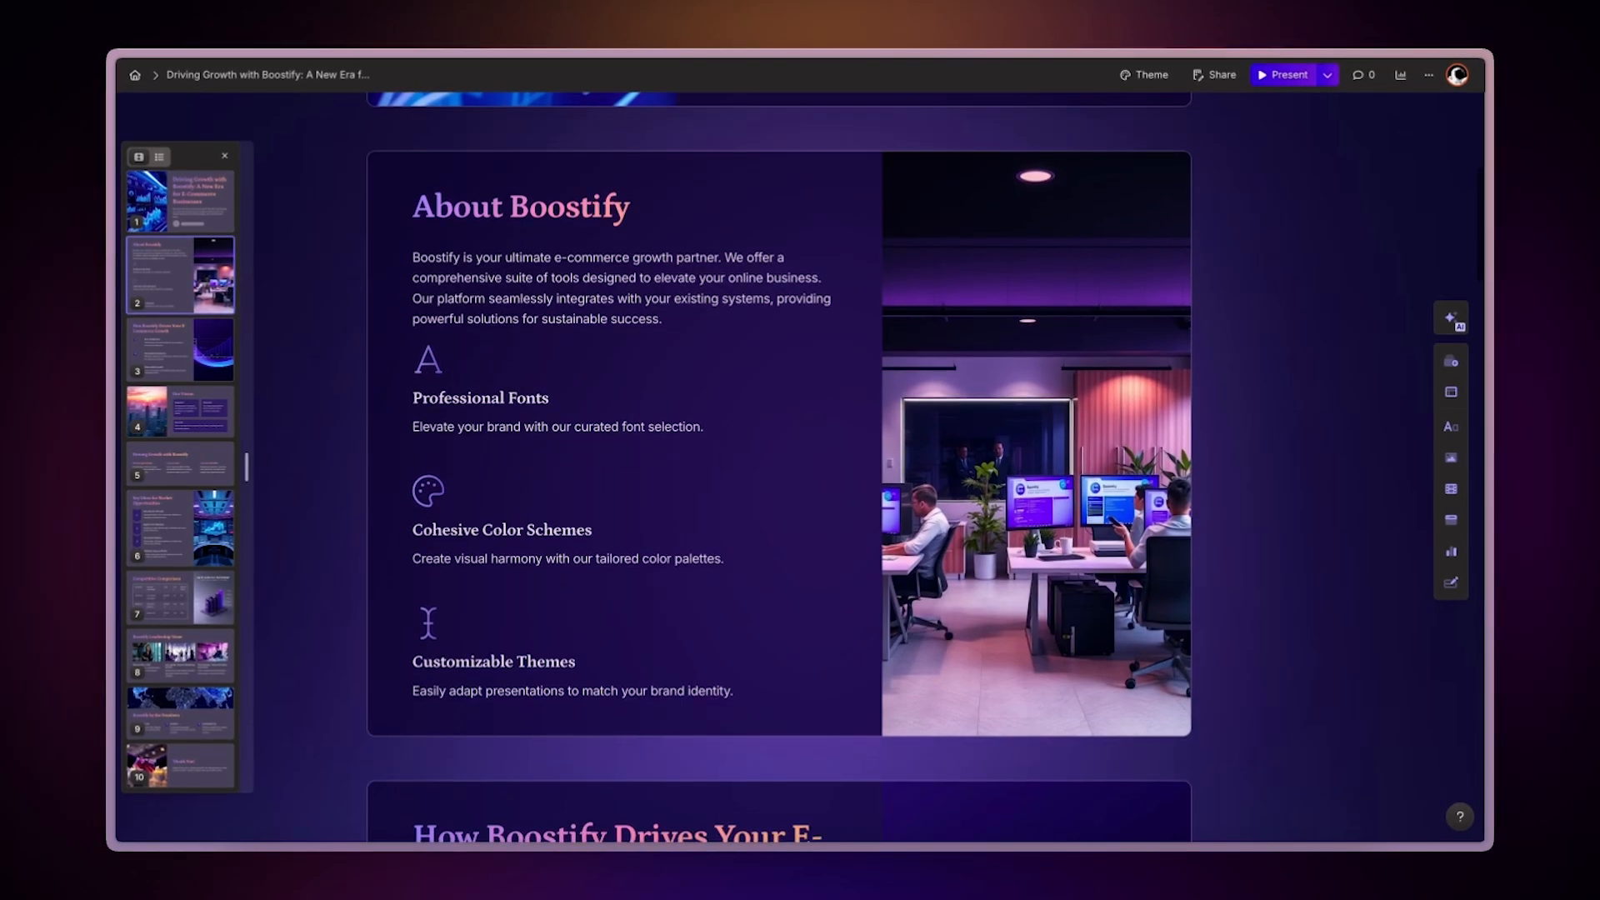
scroll(down, 3)
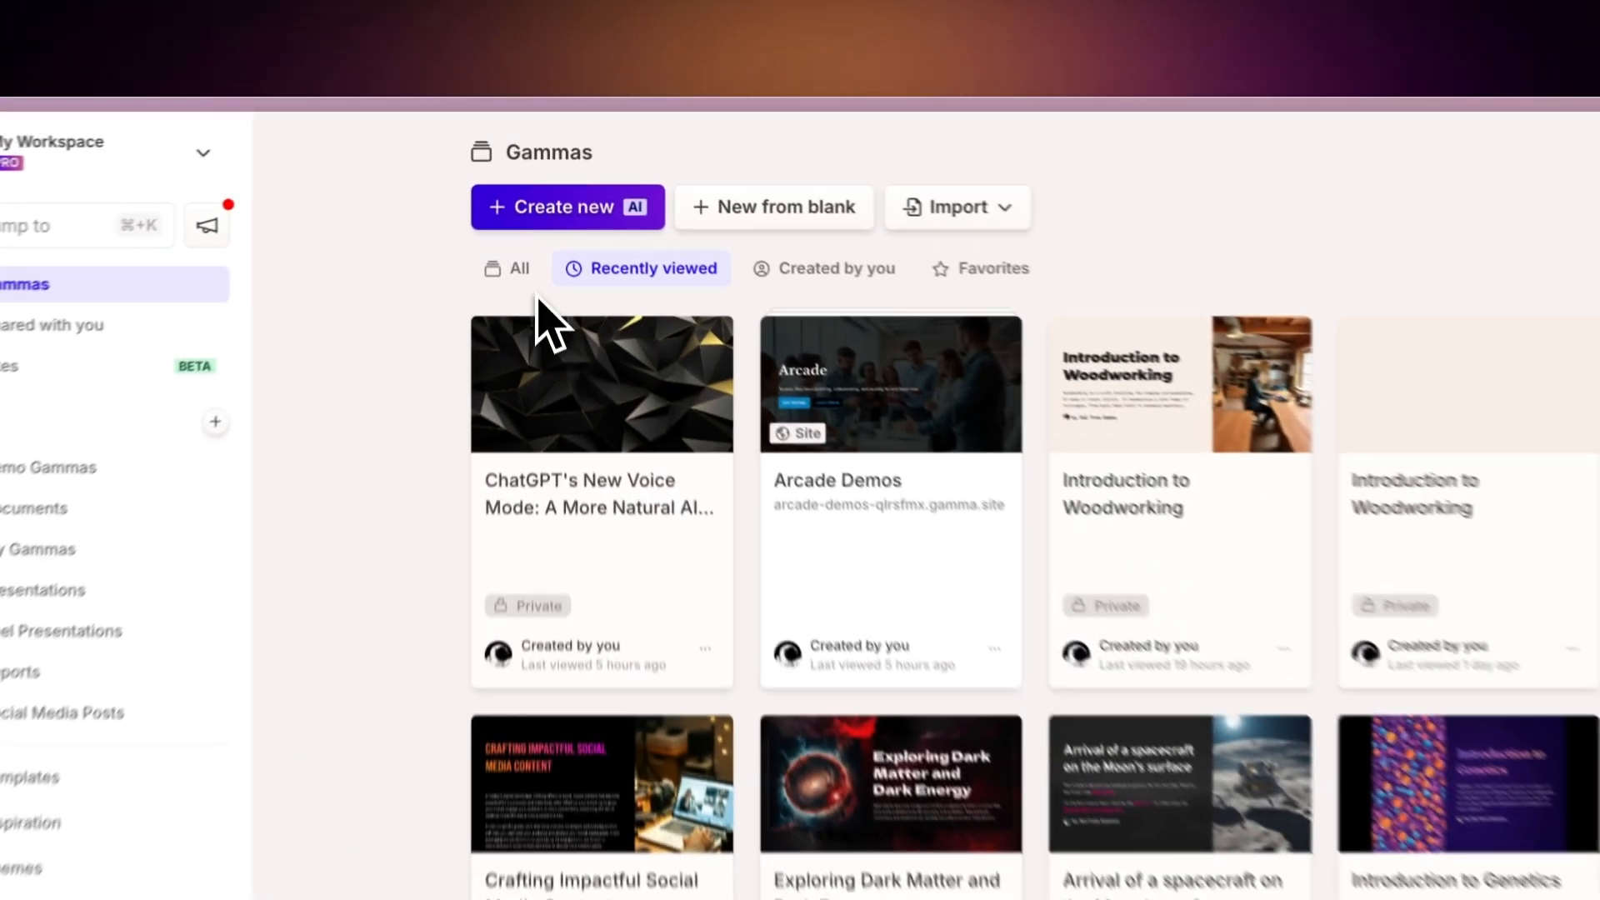
Step: Start a new gamma by importing a file or URL, allowing Google account access
click(567, 208)
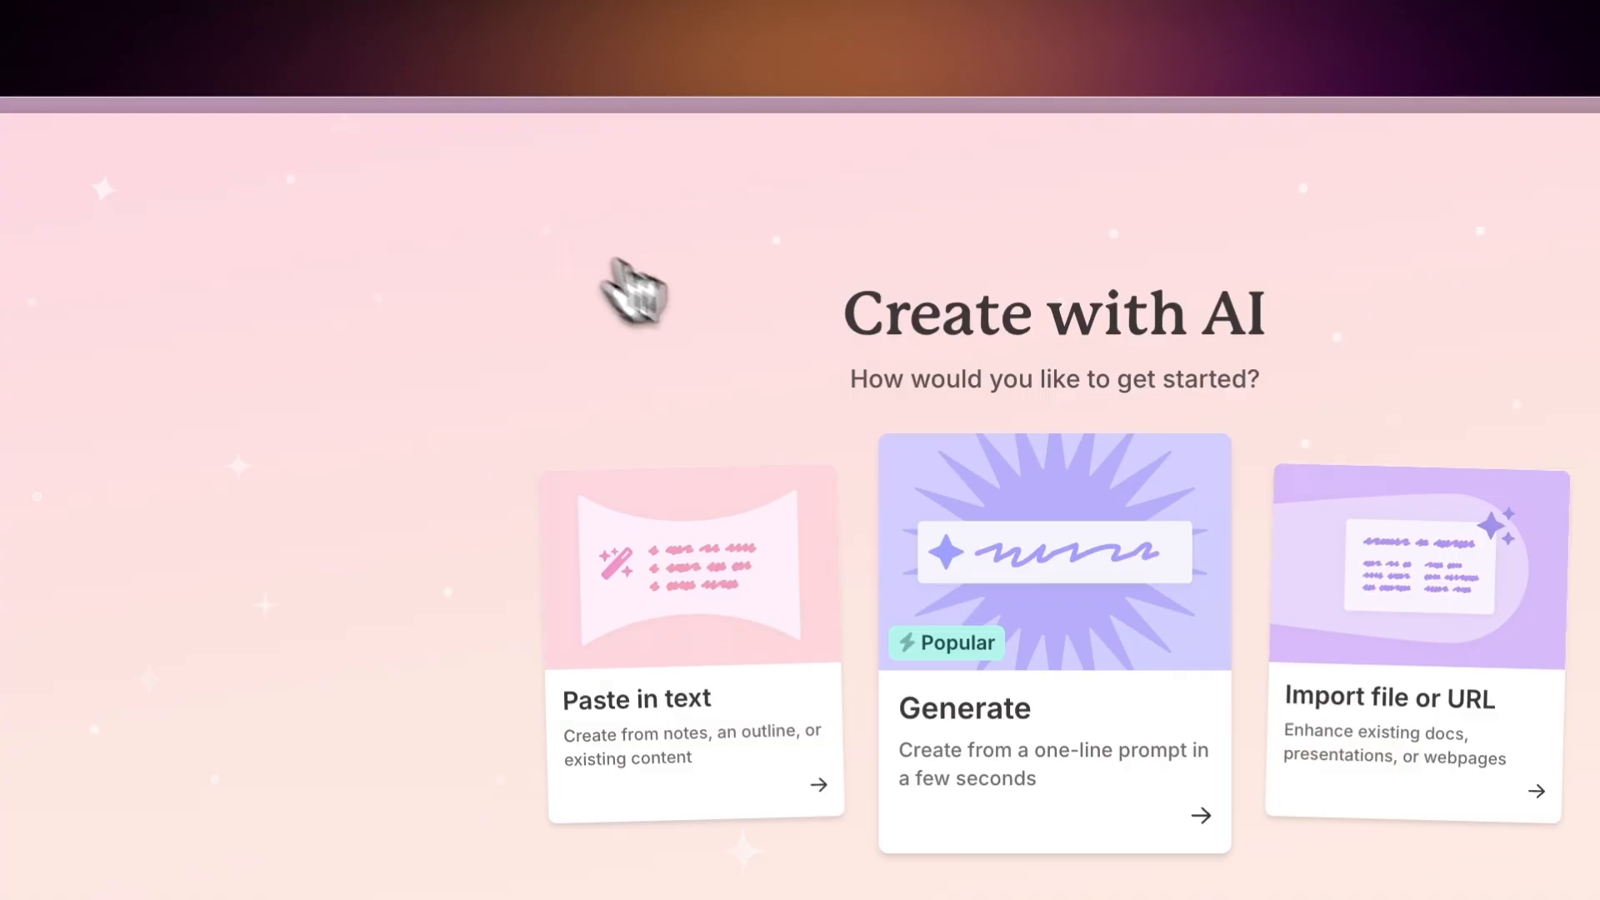
scroll(down, 3)
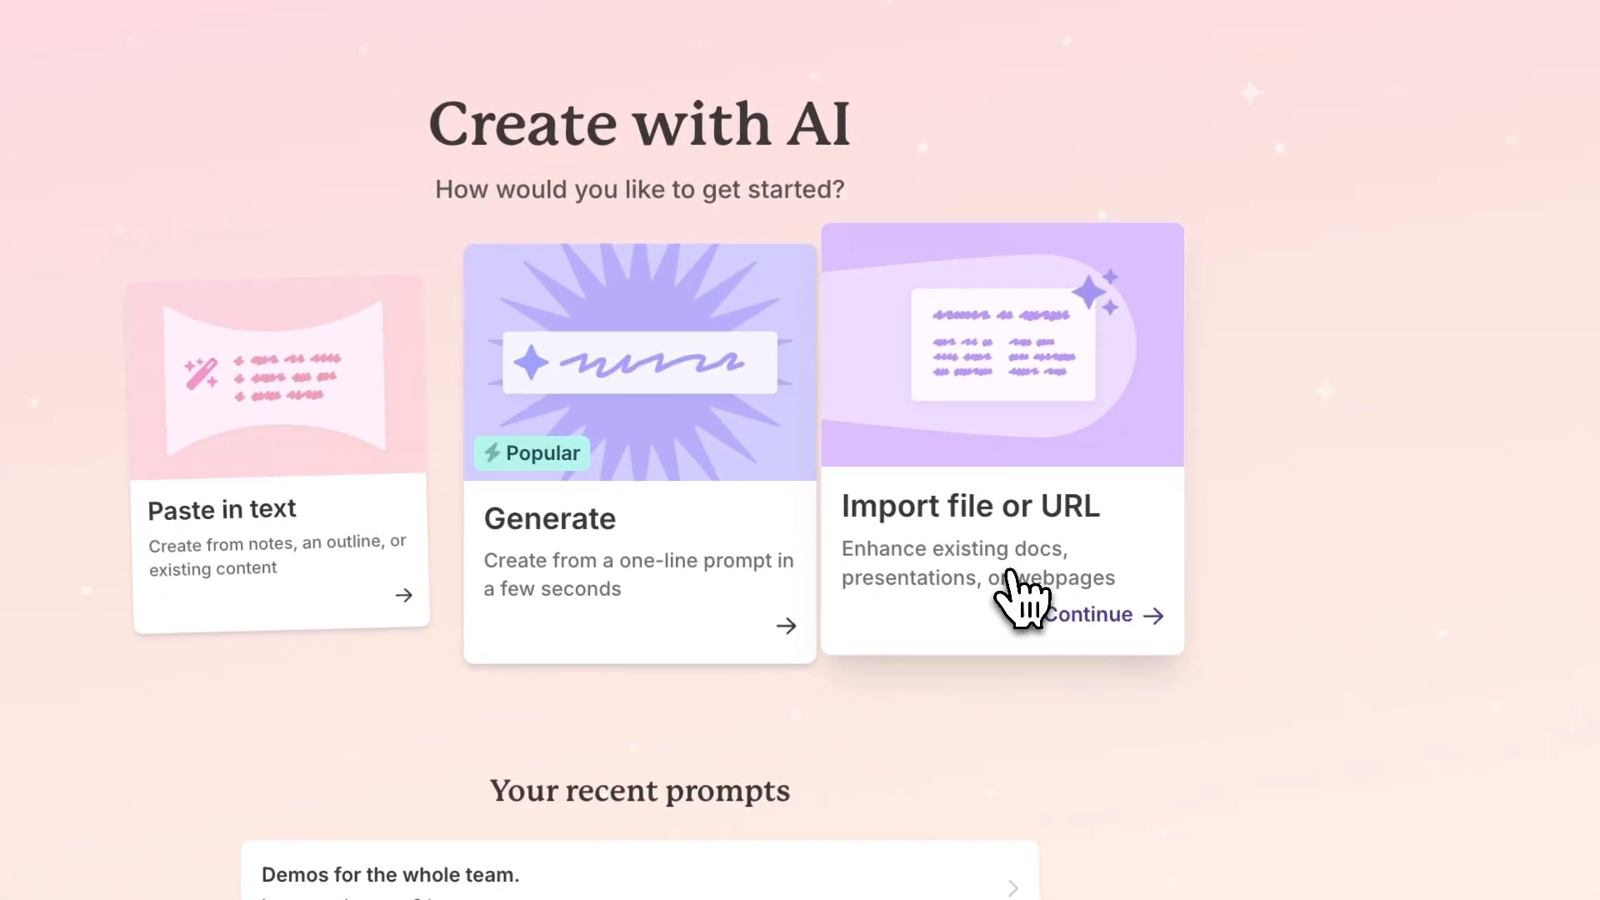
click(1083, 614)
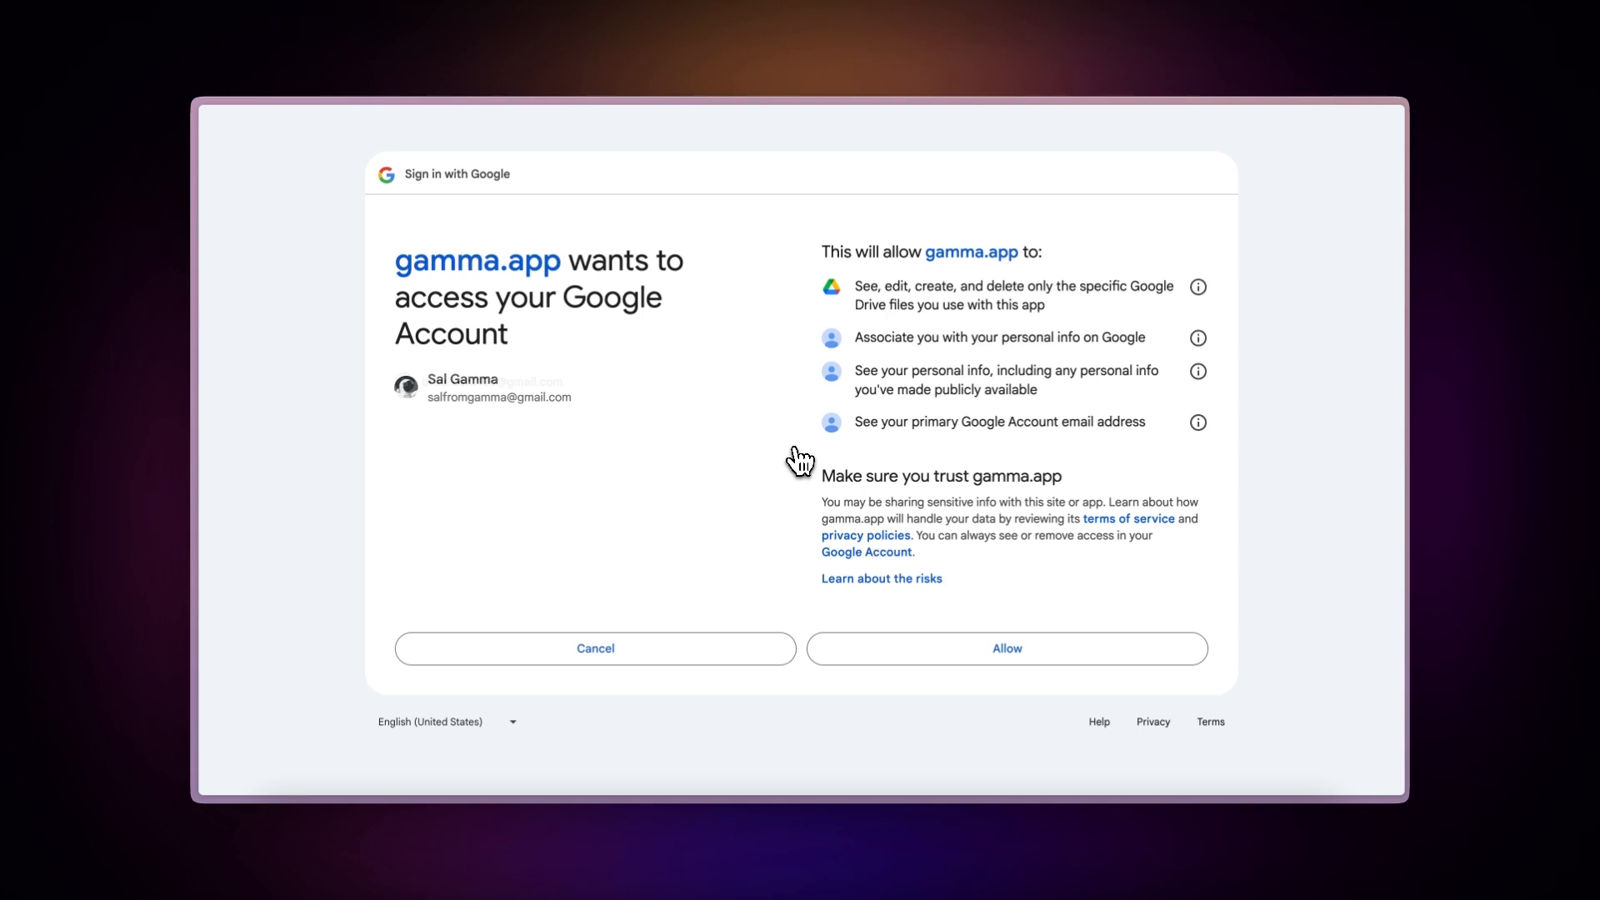
mouse_move(1007, 663)
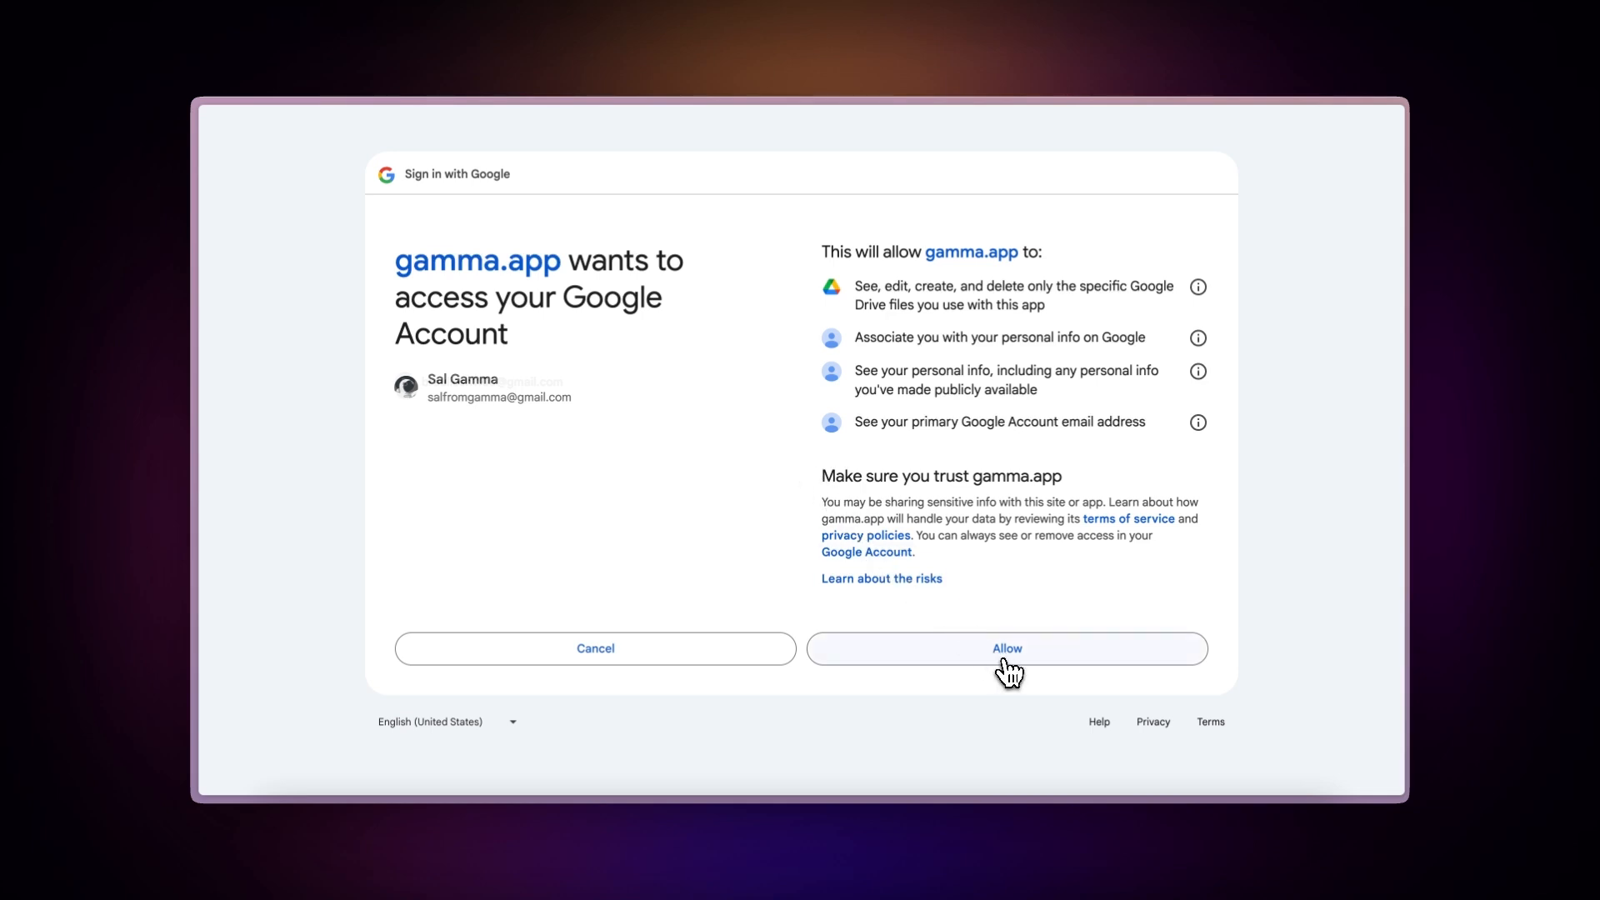
click(1006, 648)
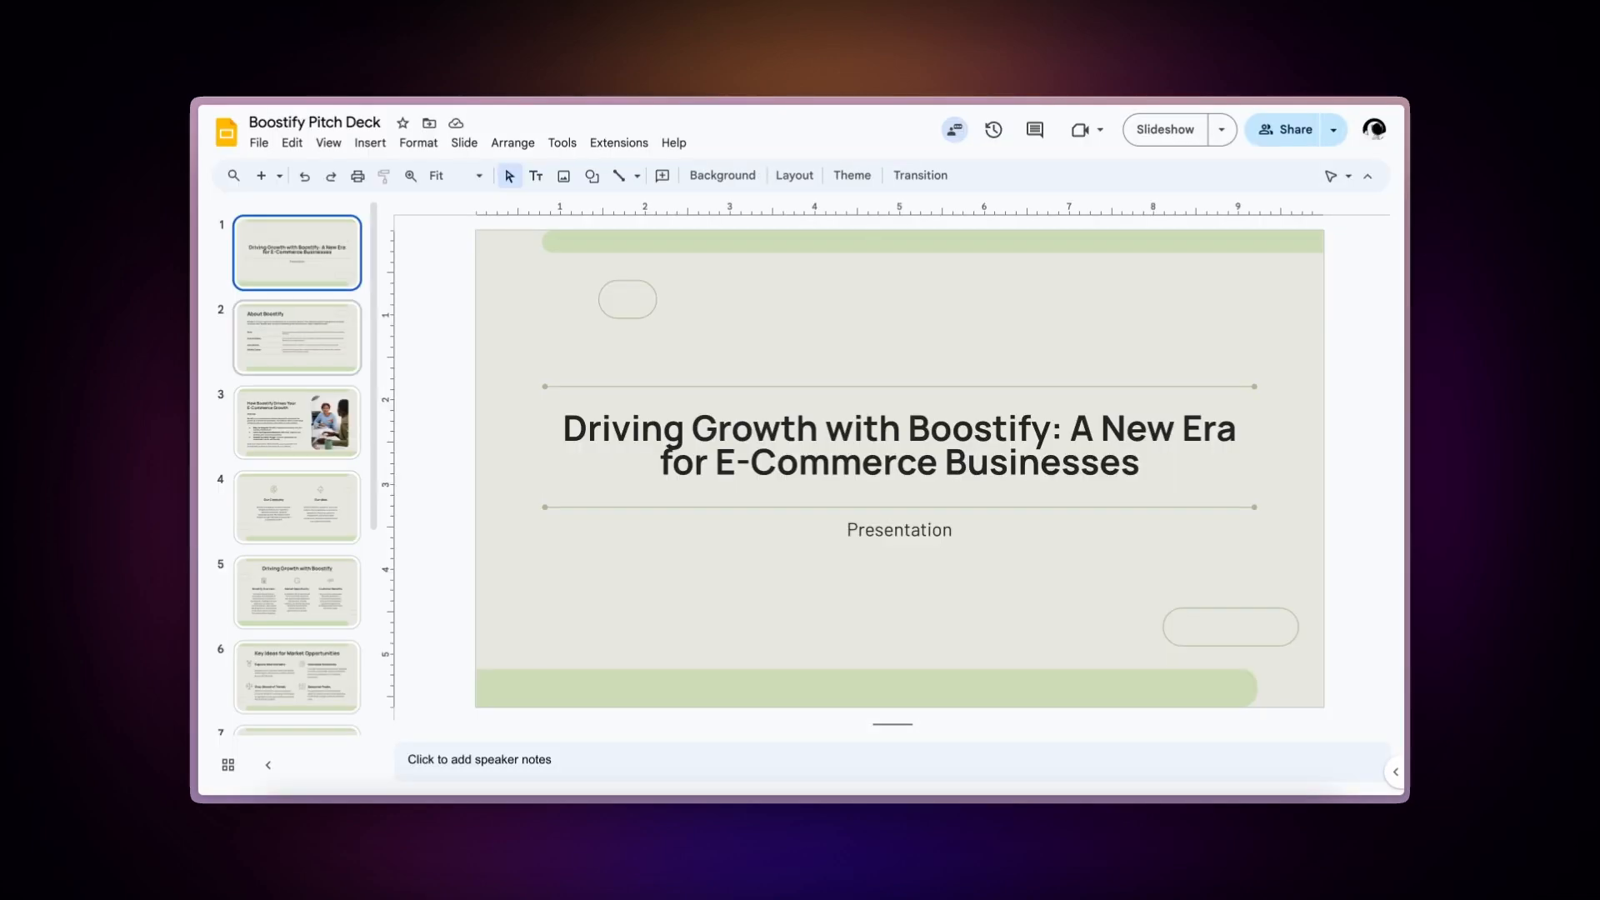
Step: Import the Boostify Pitch Deck file as a presentation into the prompt editor
click(296, 338)
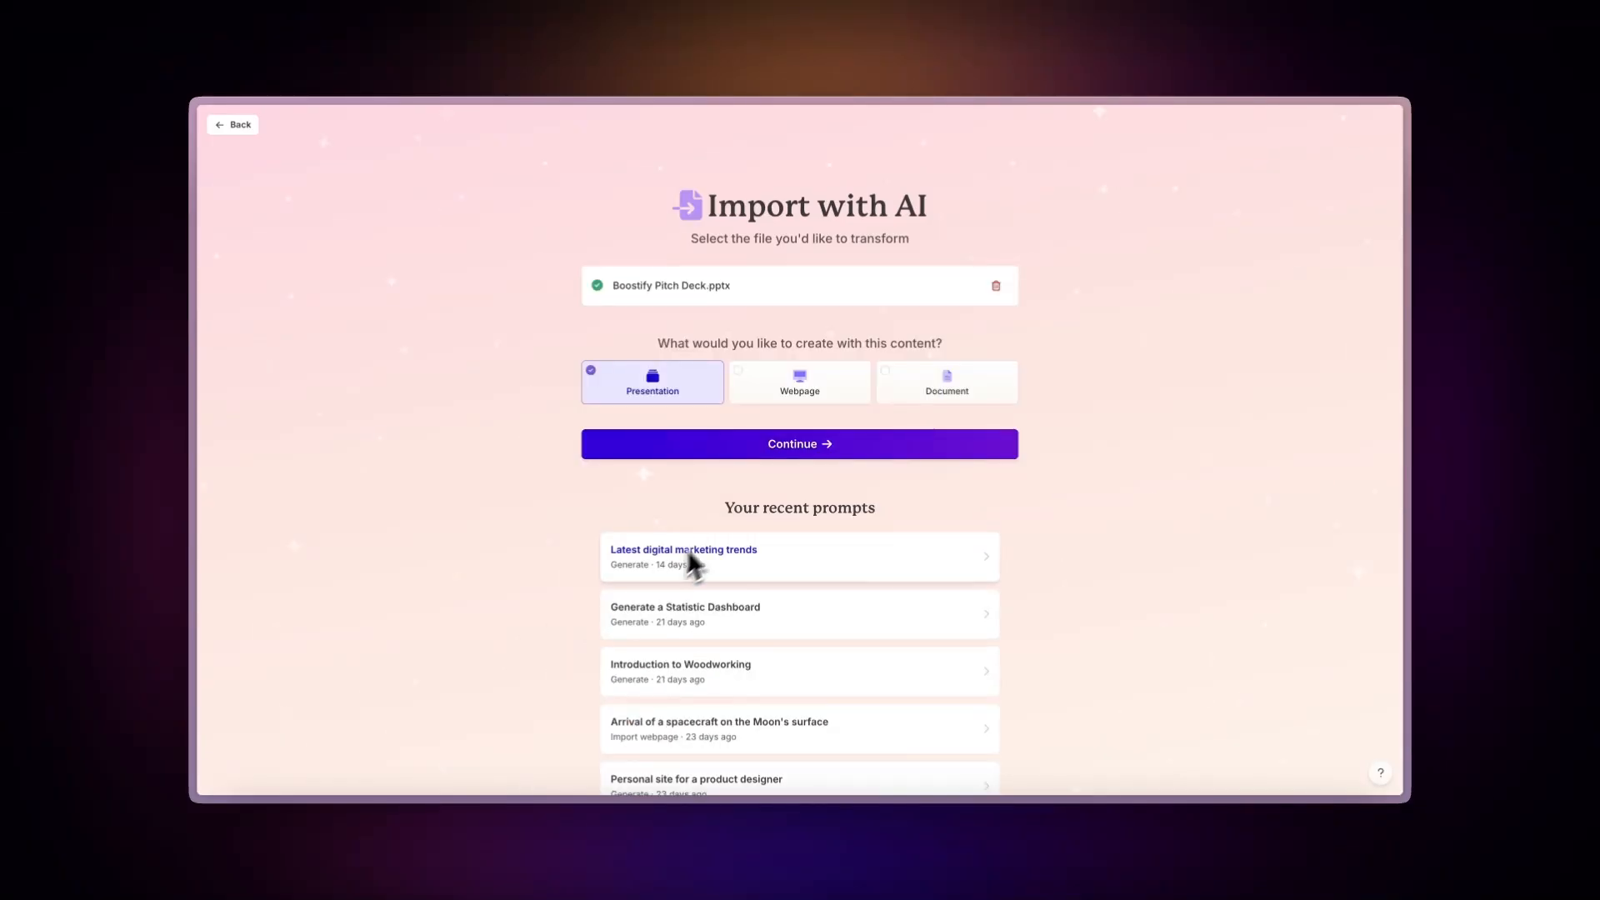
click(800, 443)
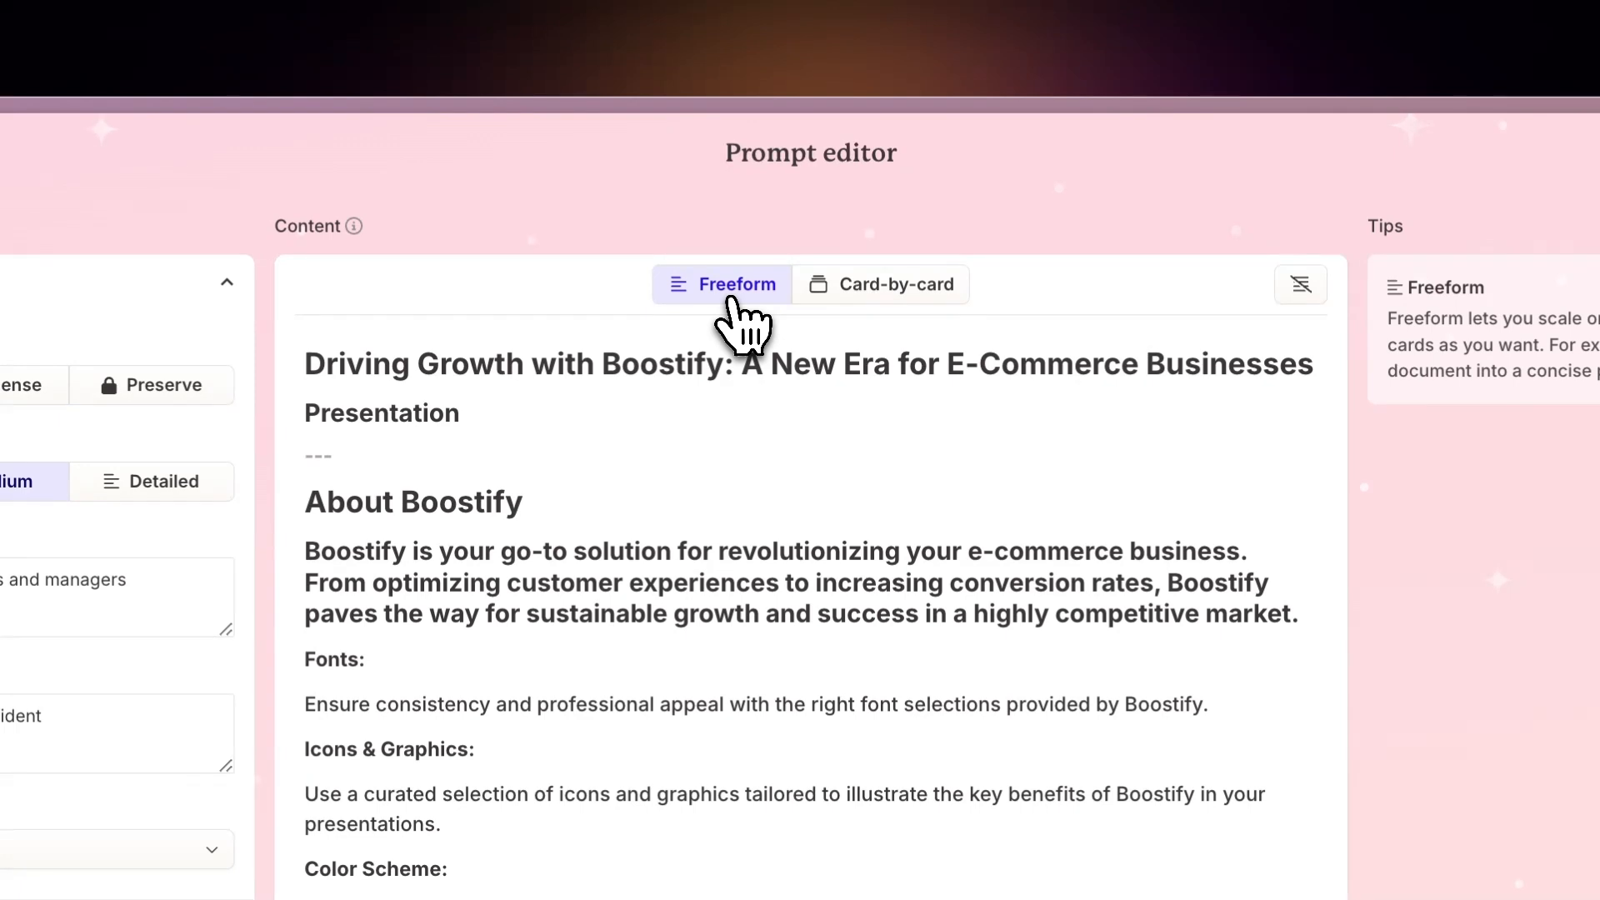
mouse_move(750, 327)
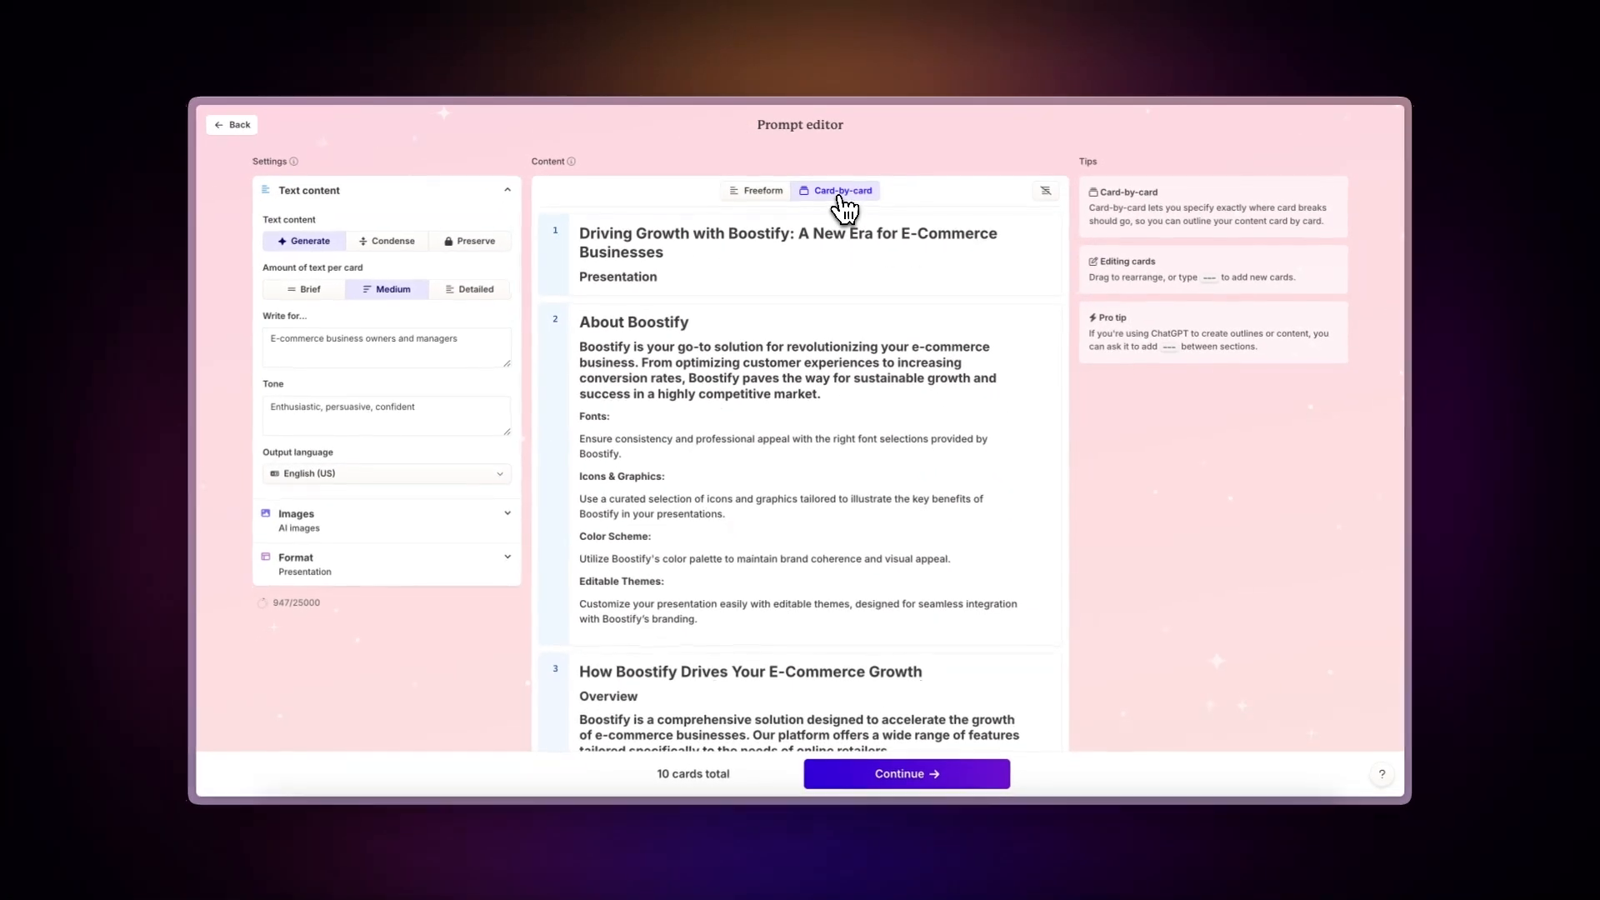
Step: Lower the freeform card count from 10 to 9 and preserve the text
click(693, 773)
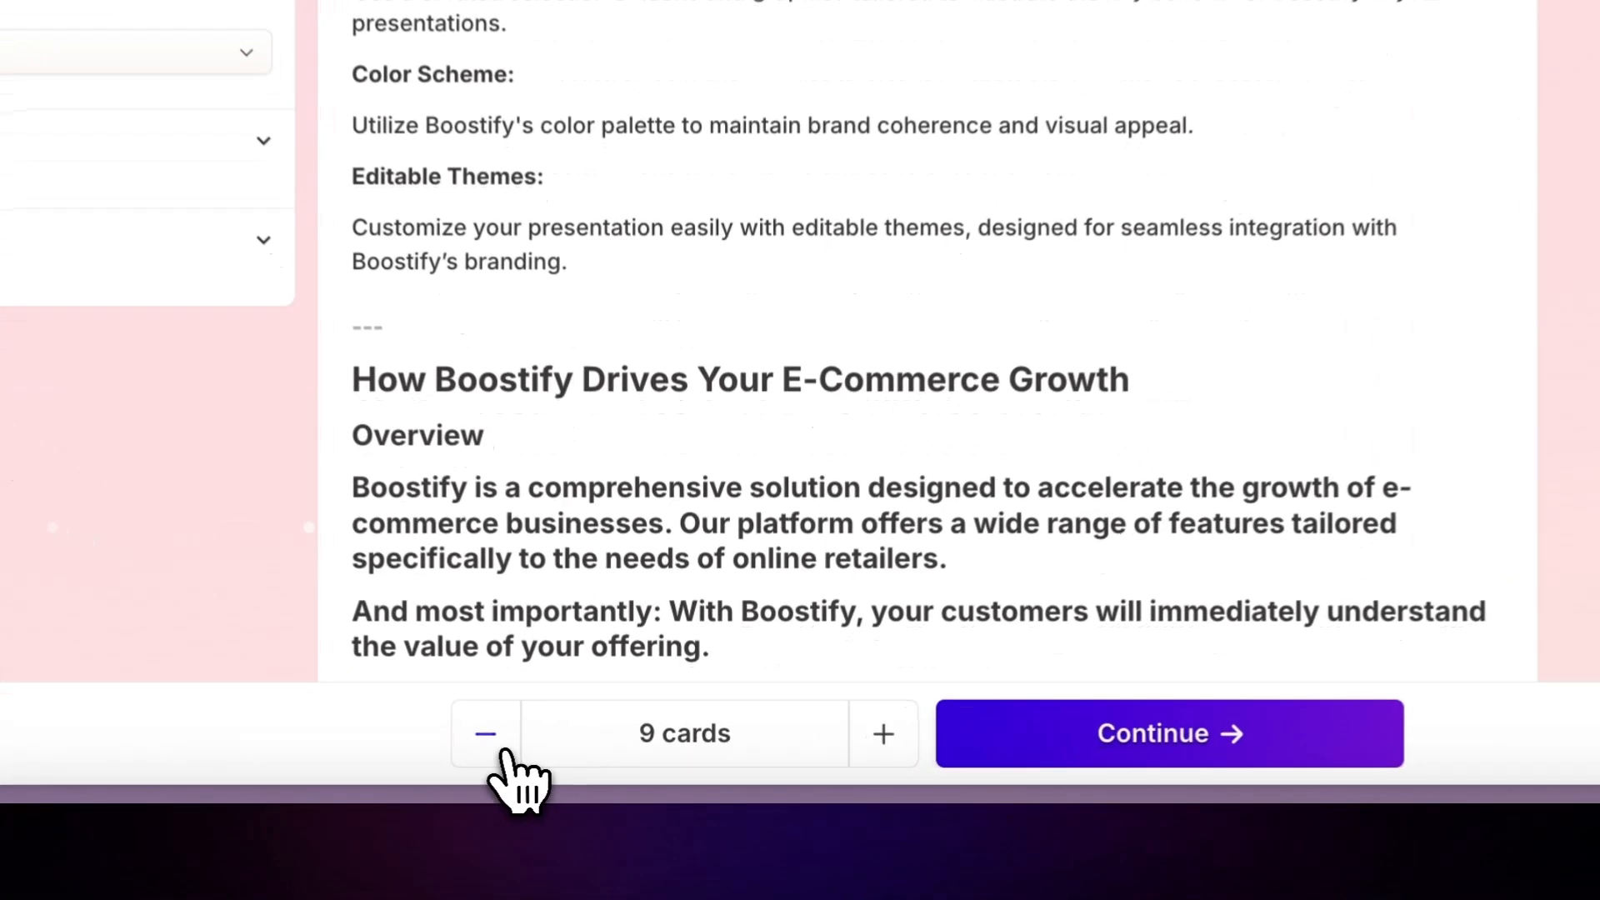
click(486, 733)
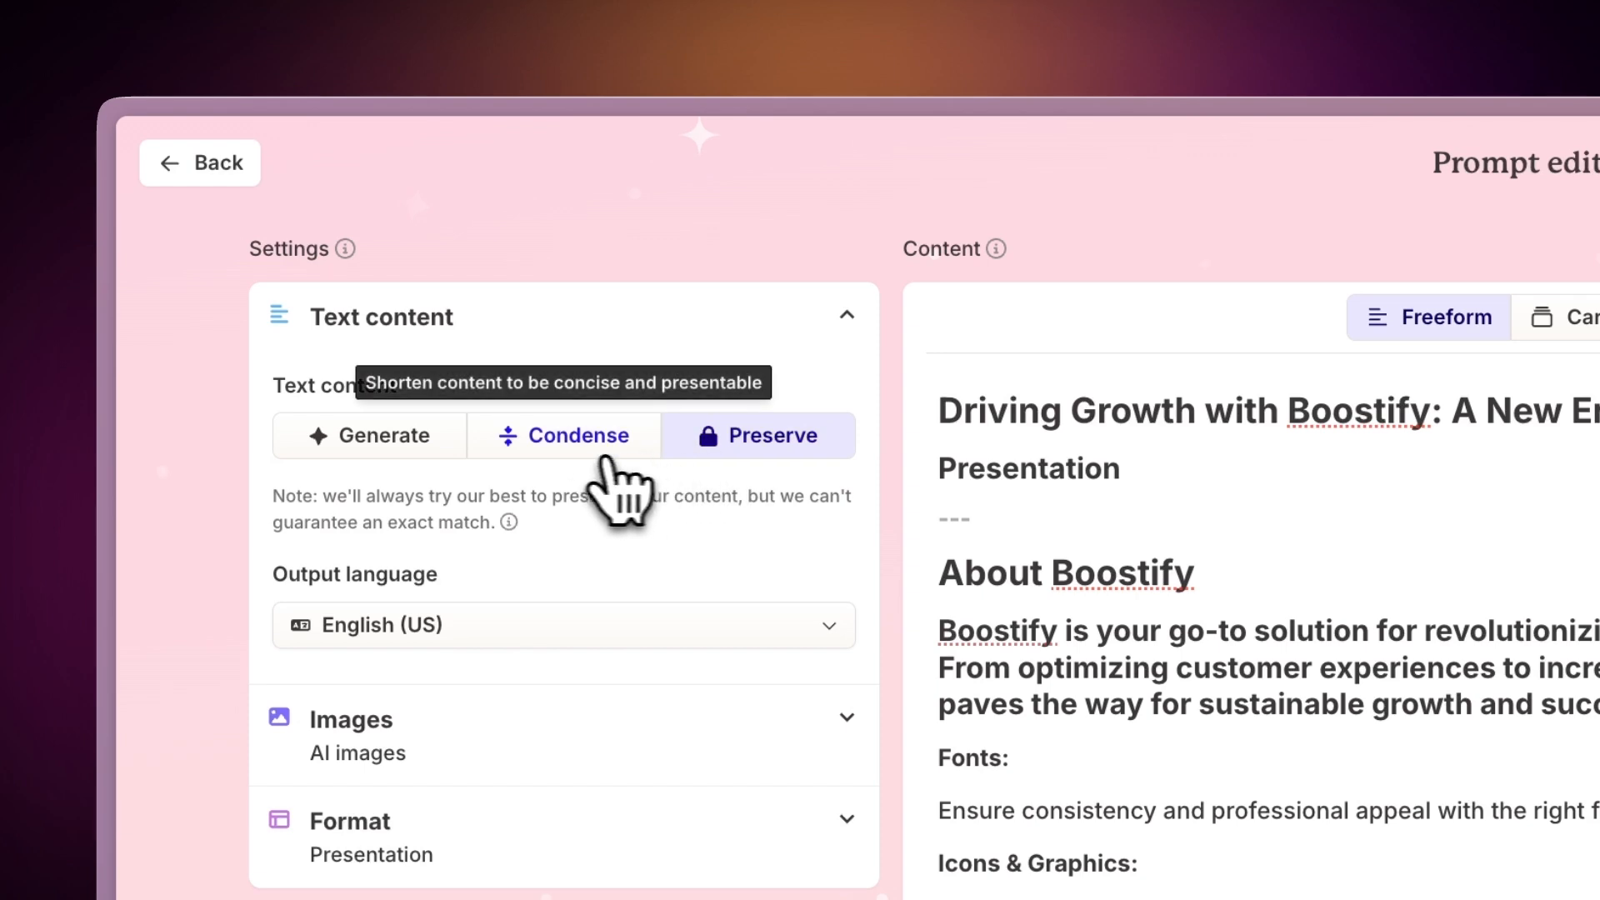
Step: Switch text to Generate for e-commerce business owners and managers, professional and persuasive
click(369, 435)
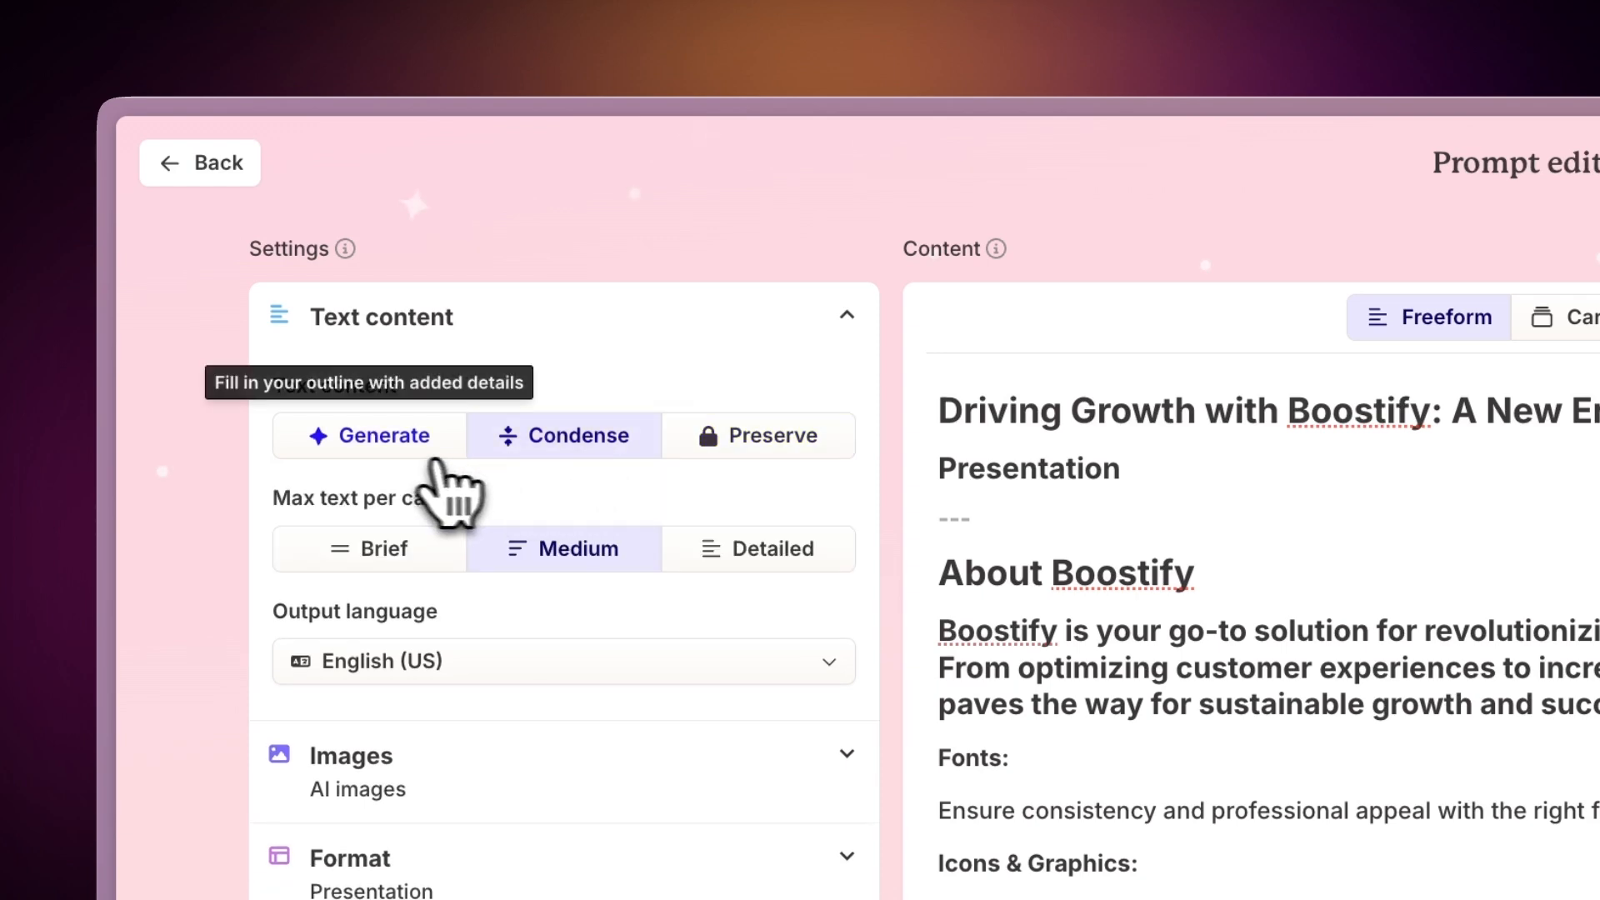
click(369, 436)
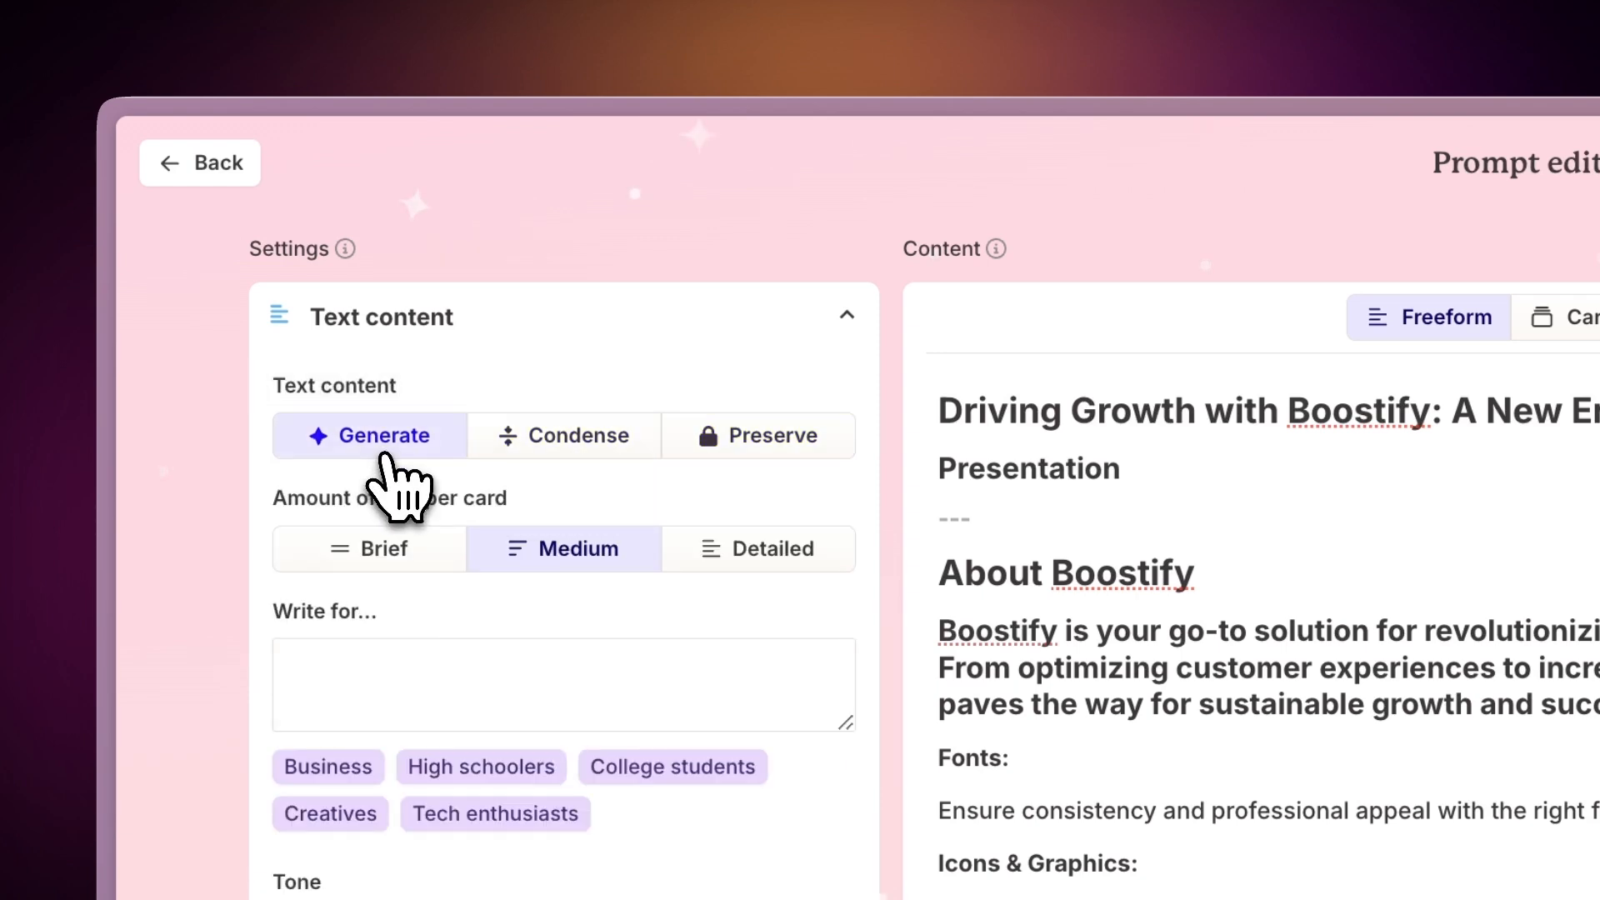
scroll(down, 3)
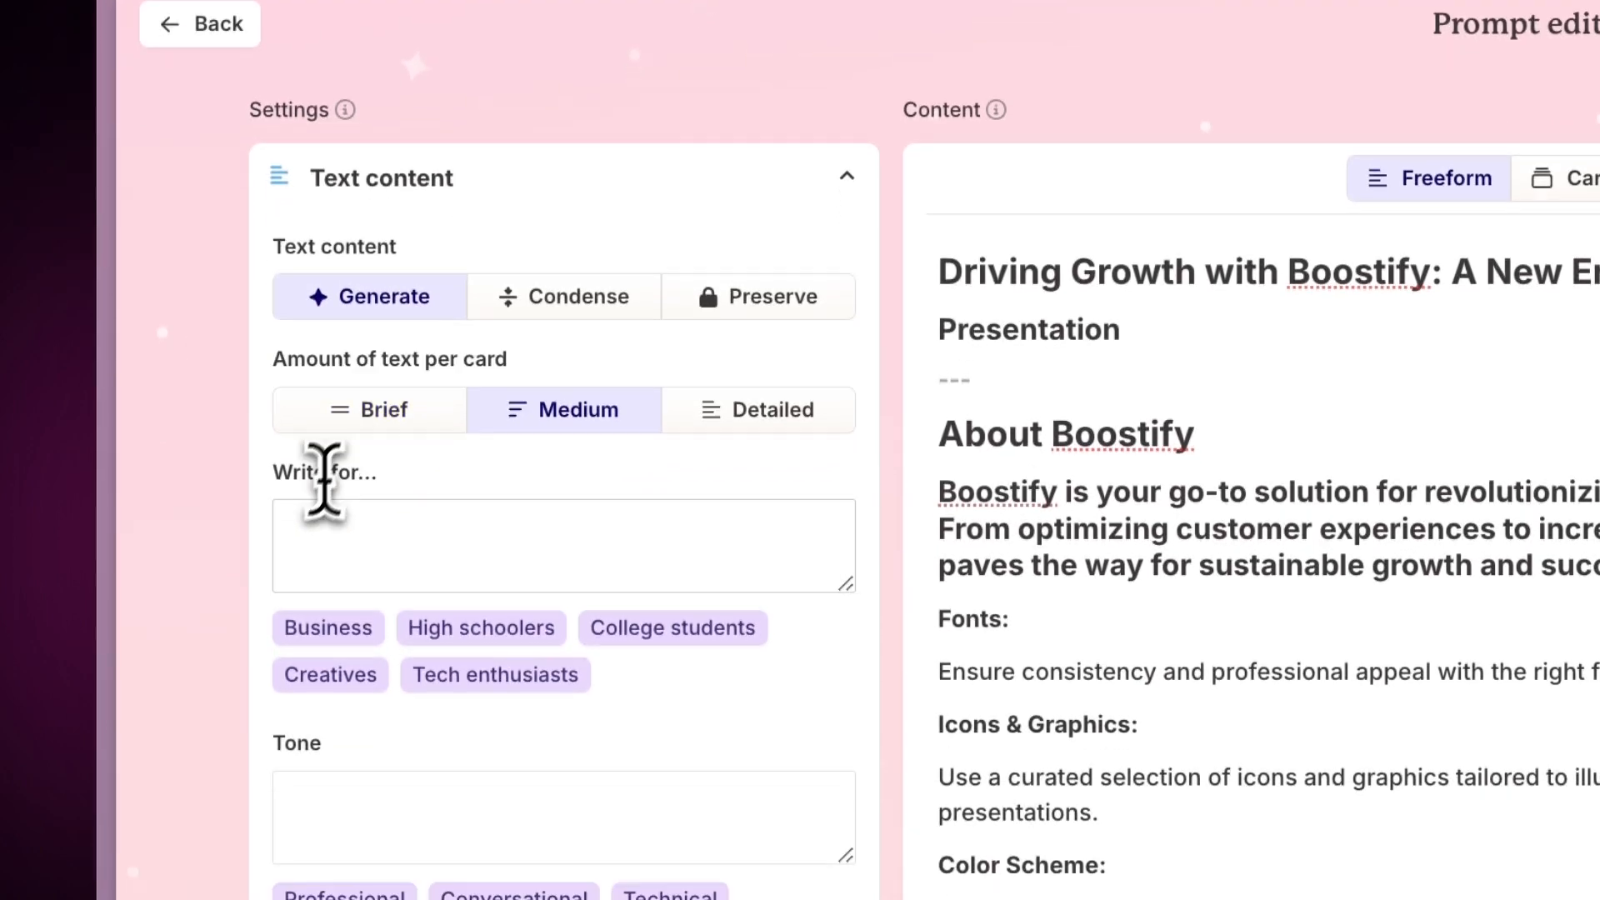
text(E-commerce)
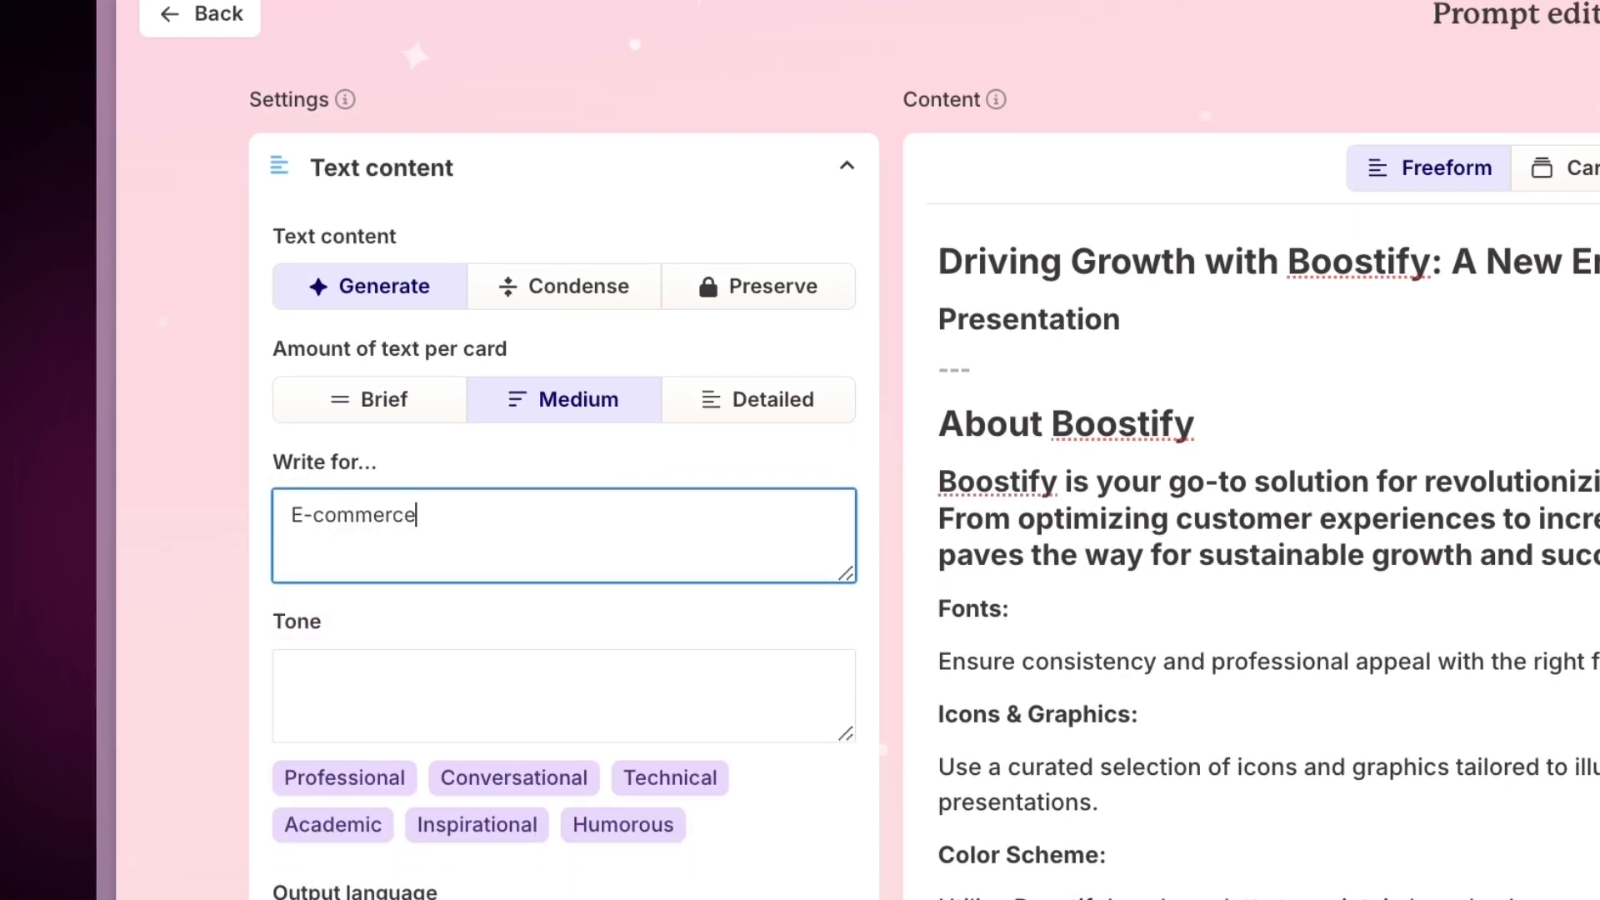
text(business owners and managers)
click(564, 696)
text(Professional, persuasive, enthusiastic)
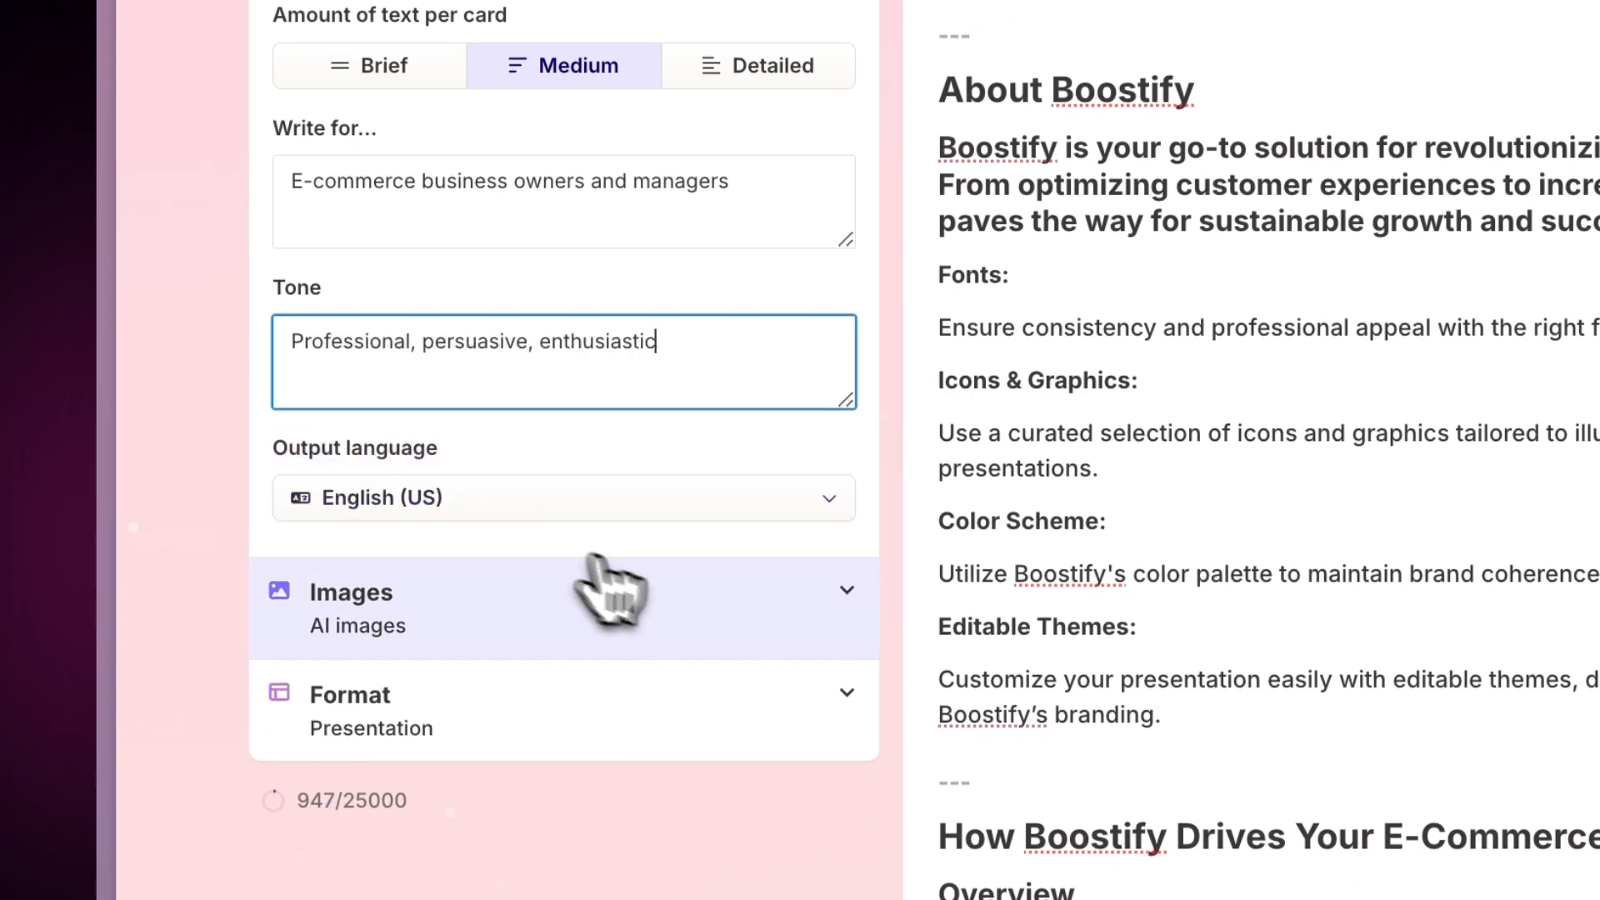
Step: Set the image source to AI-generated images and continue to theme picking
click(561, 602)
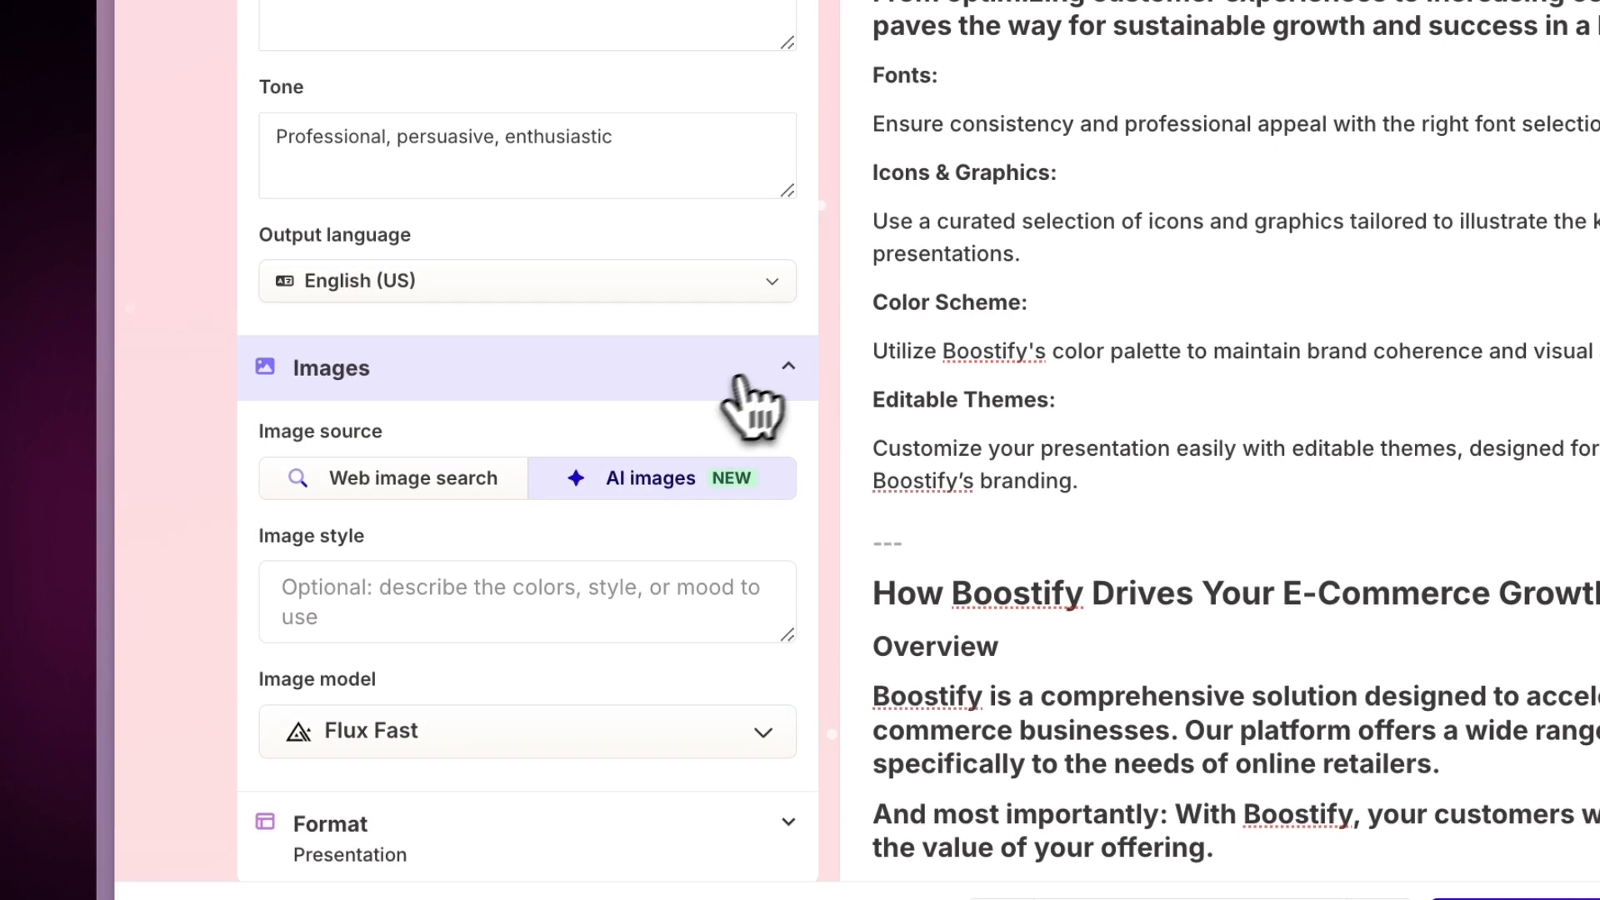
click(414, 478)
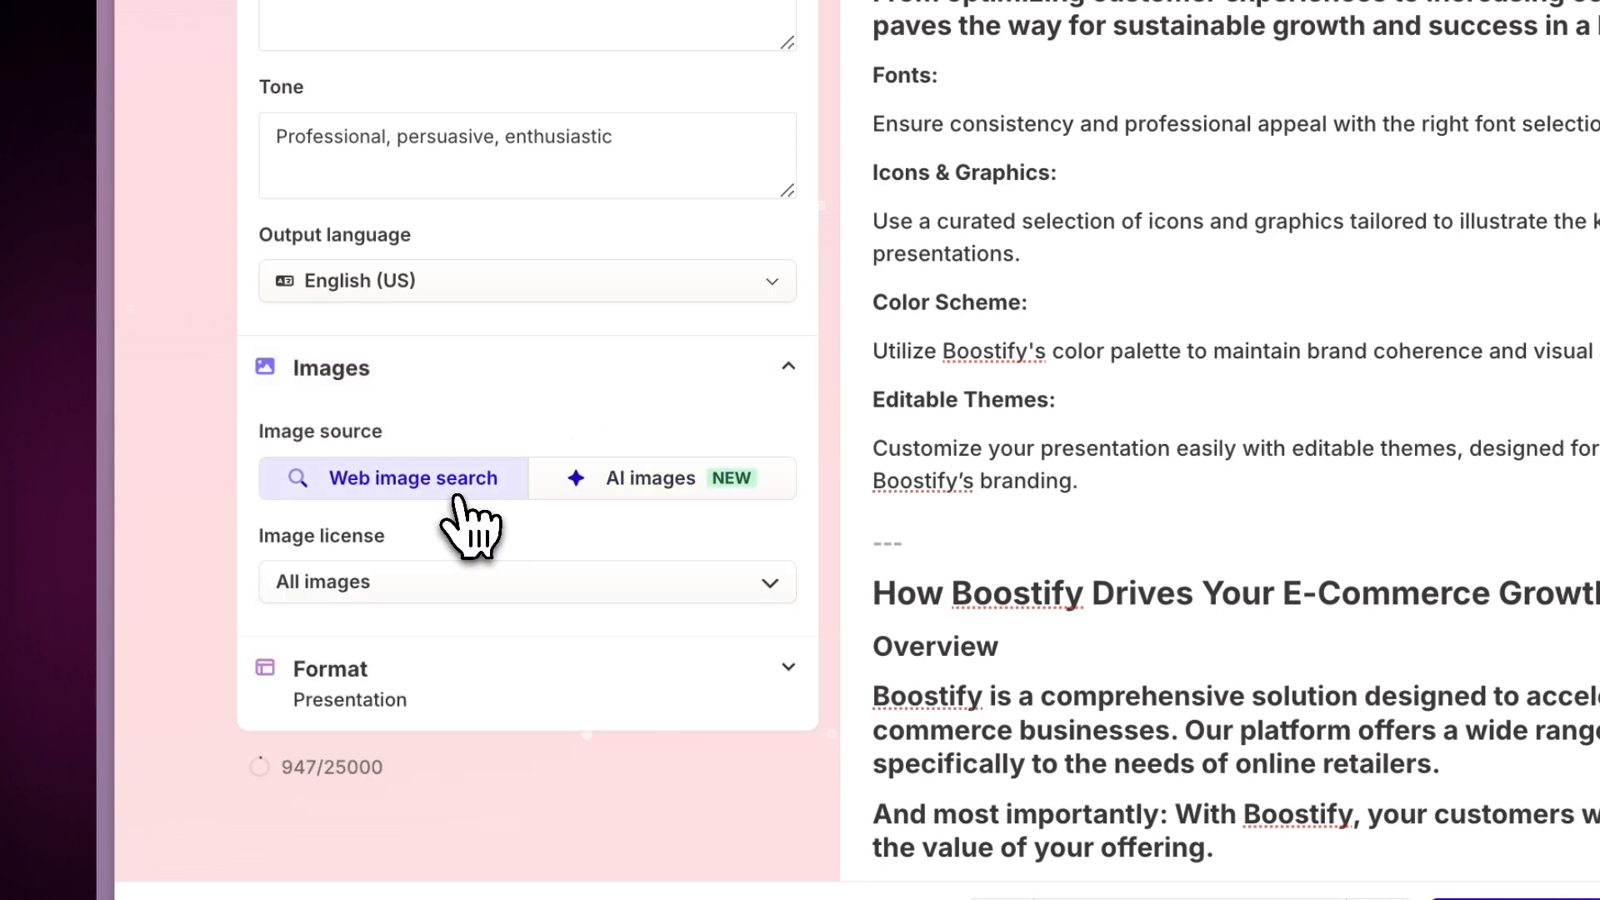
click(650, 478)
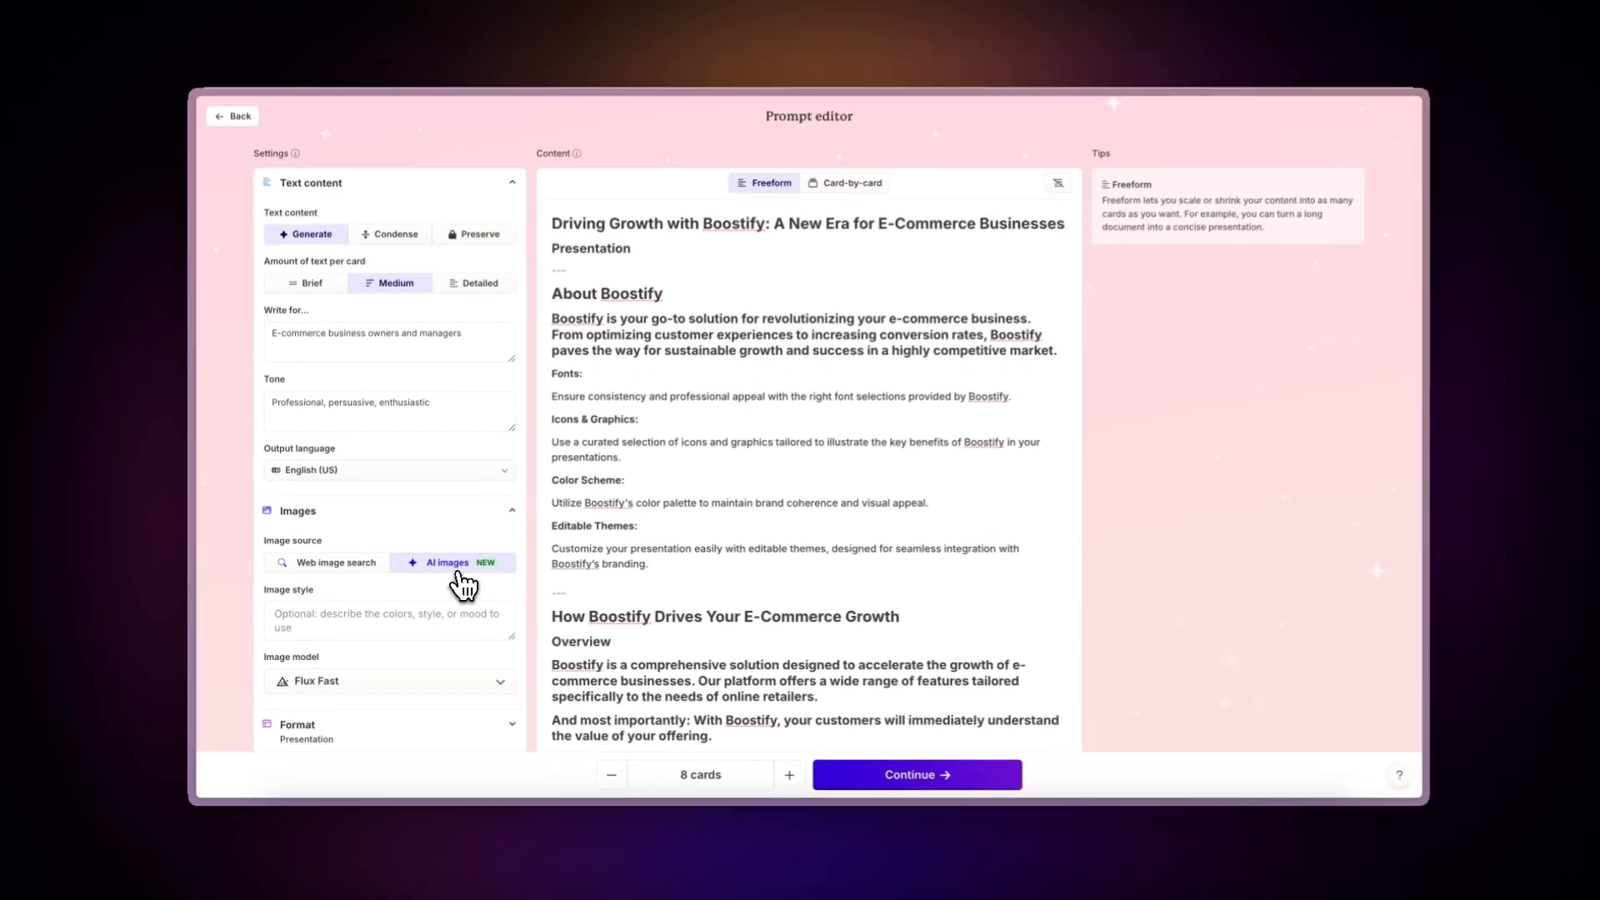
click(914, 774)
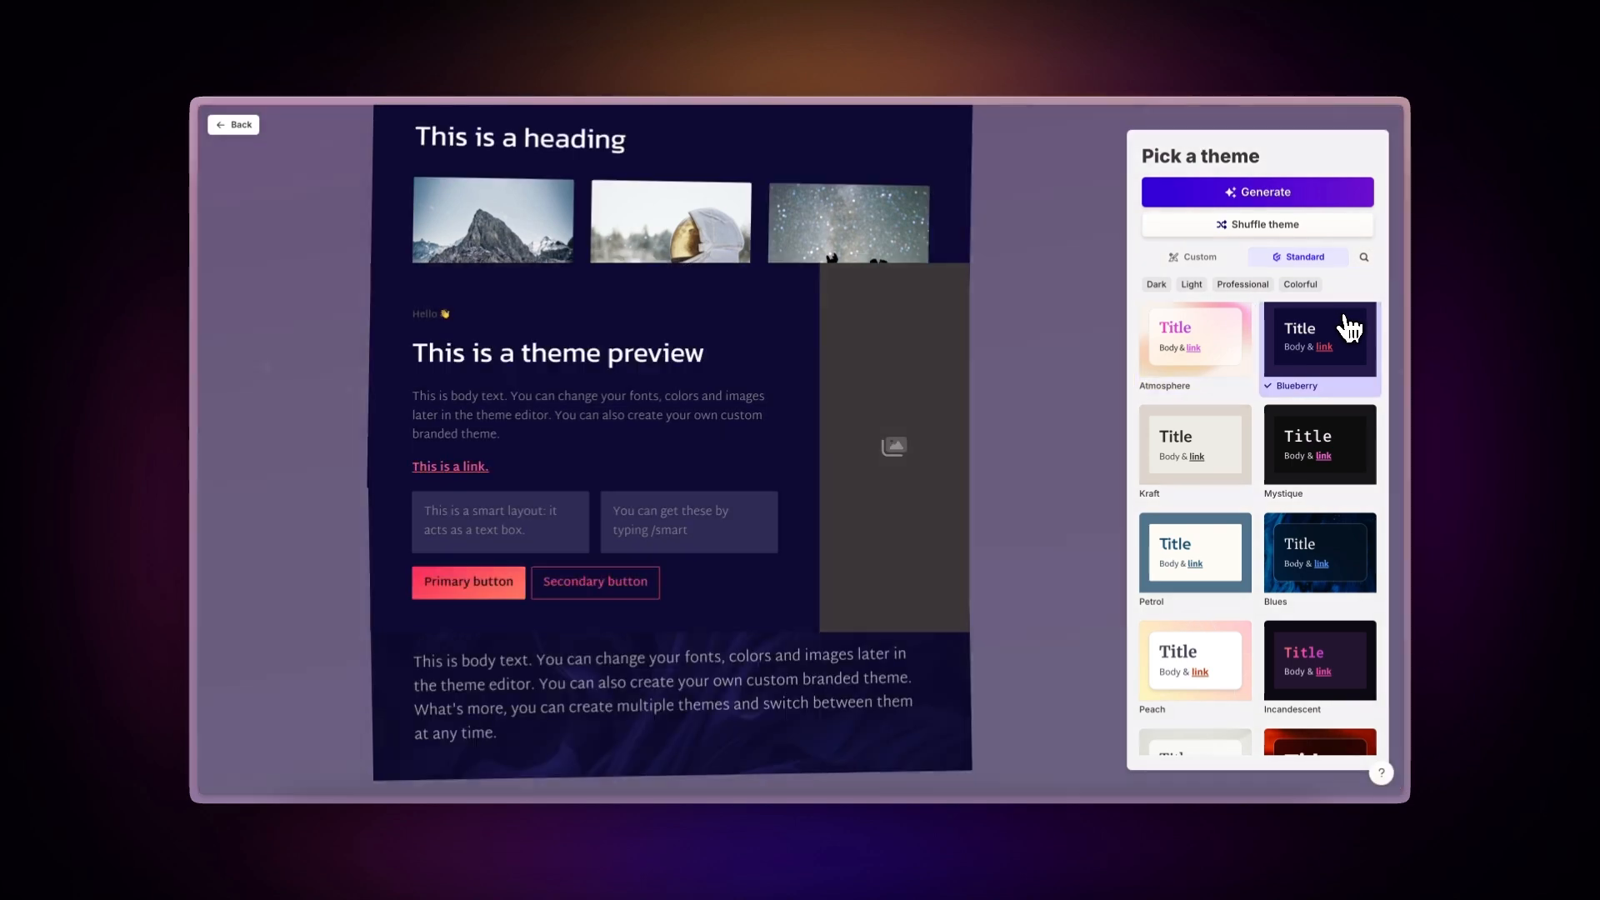
Step: Try the Mystique, Kraft, Petrol and Blues themes, review customisation, and generate the deck
click(1318, 445)
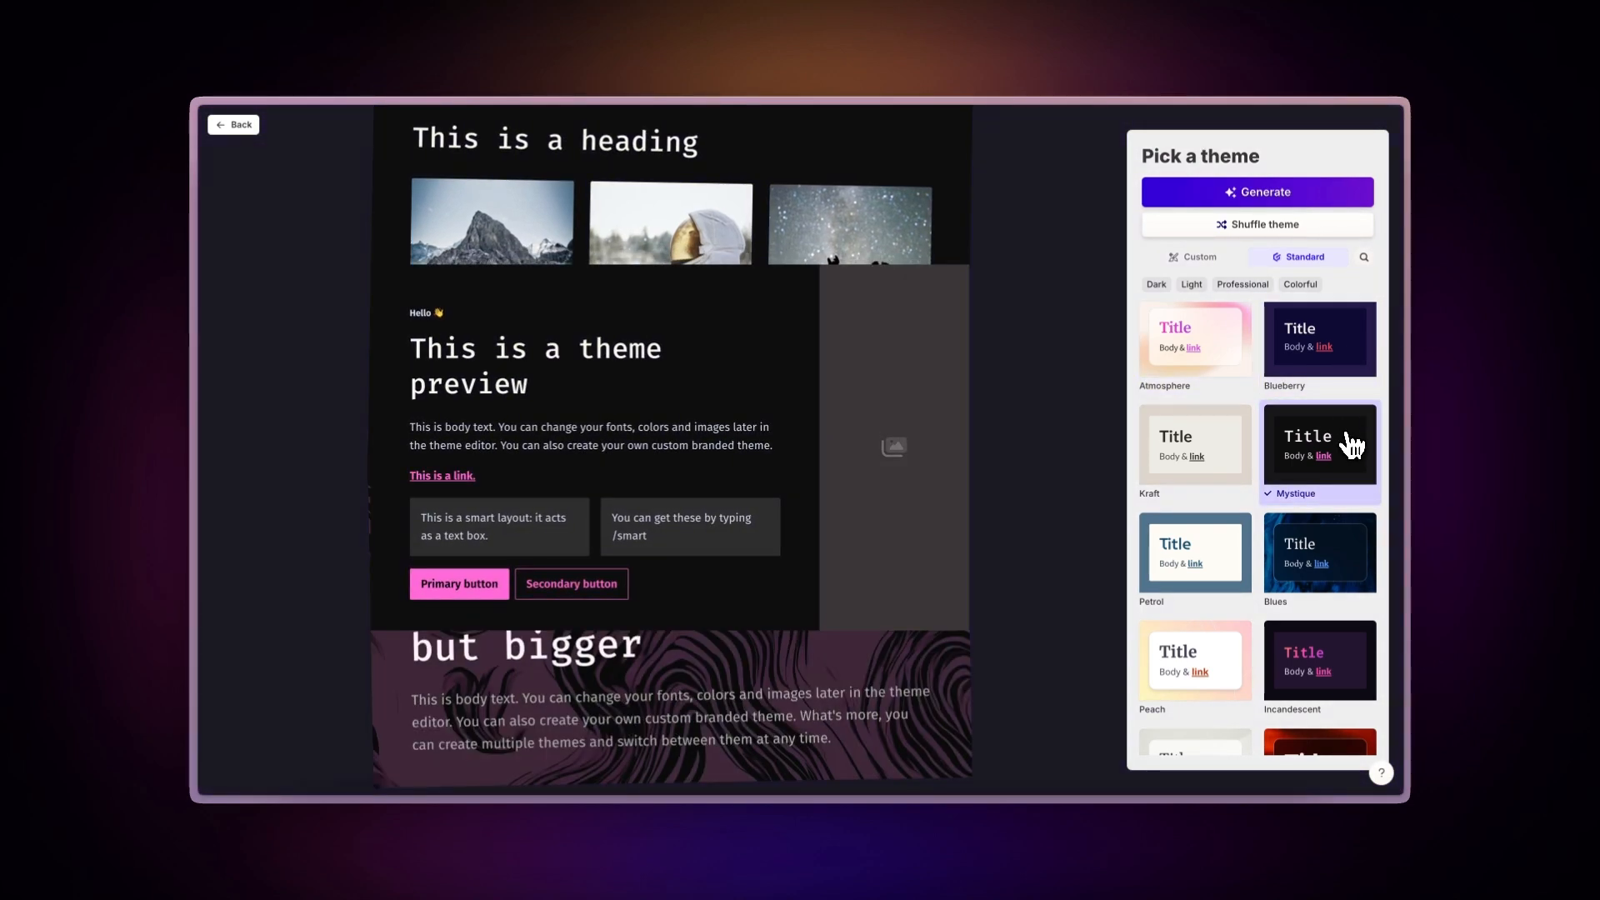
click(1194, 449)
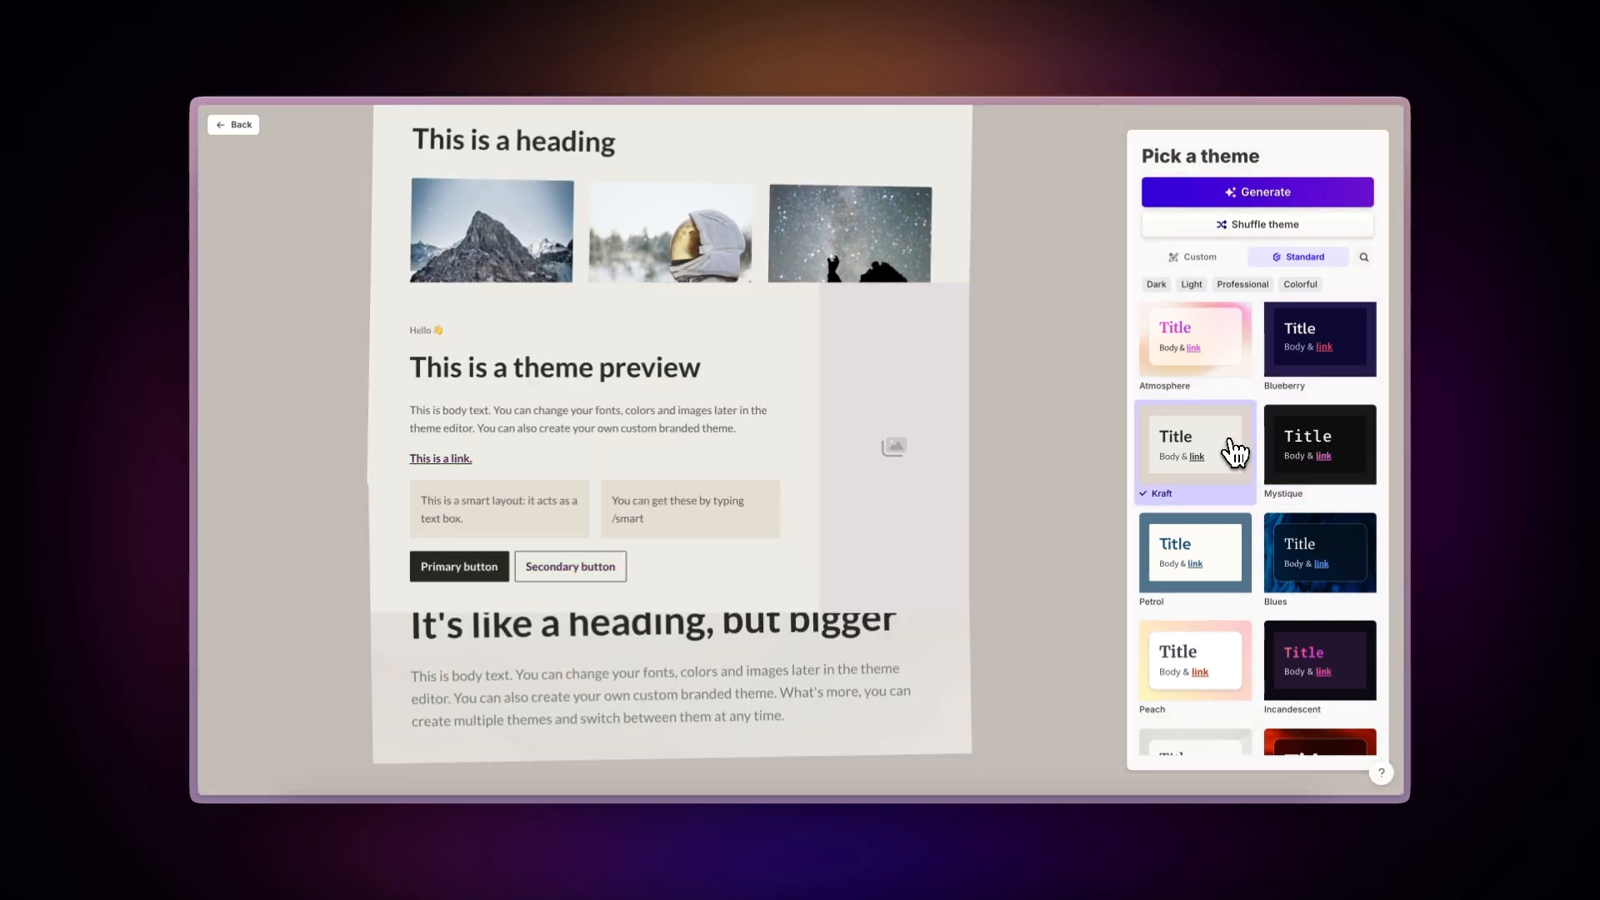
click(1194, 552)
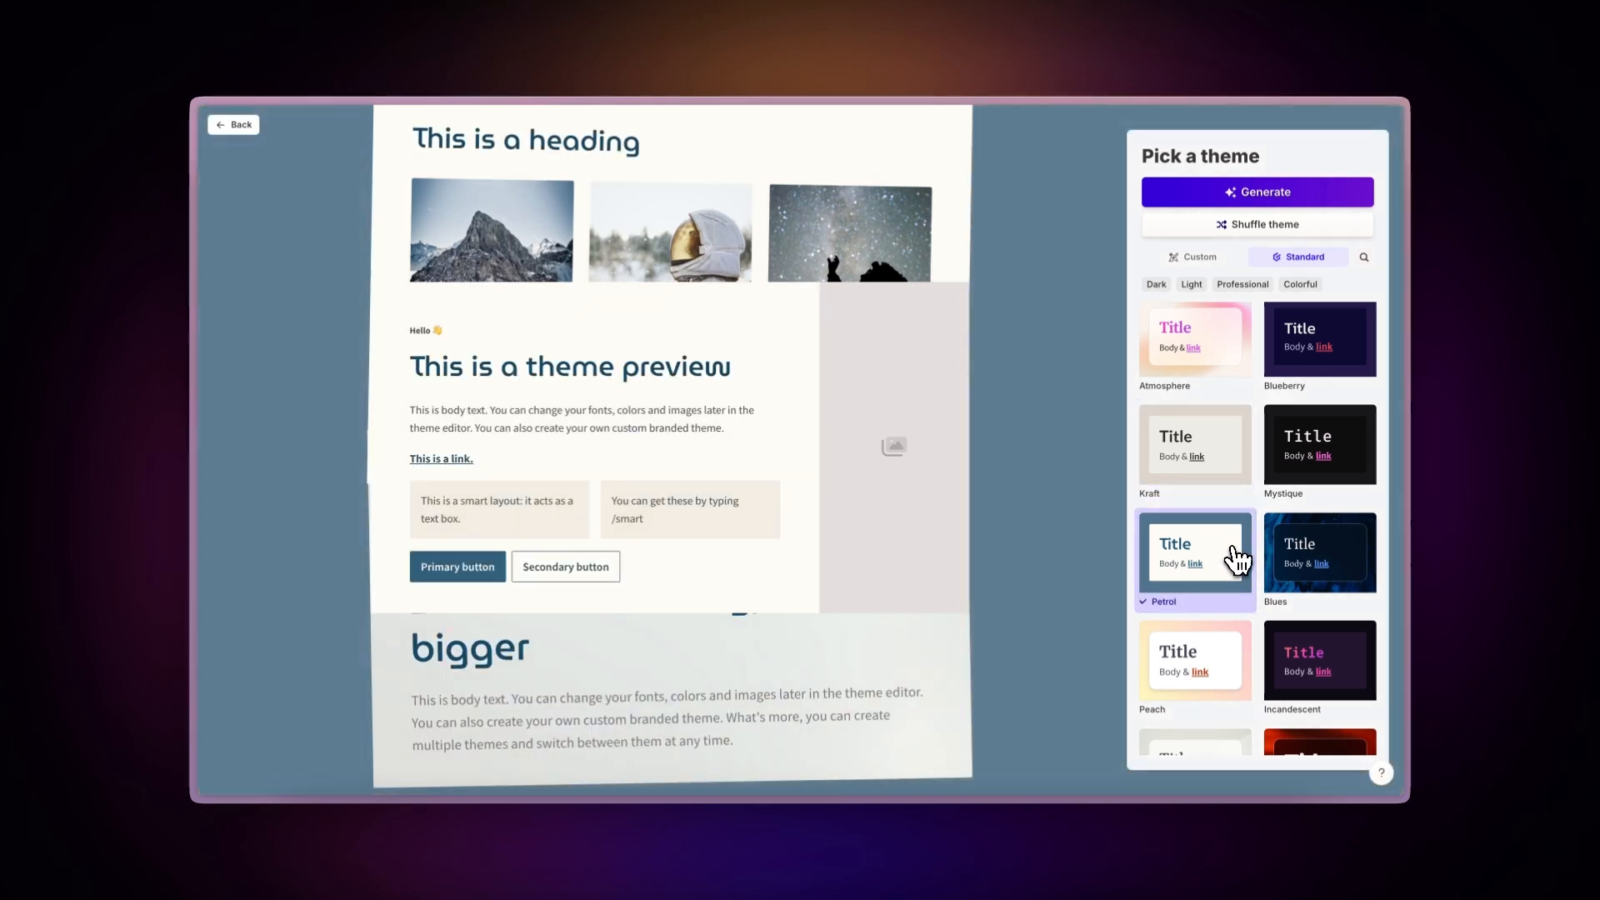
click(1320, 552)
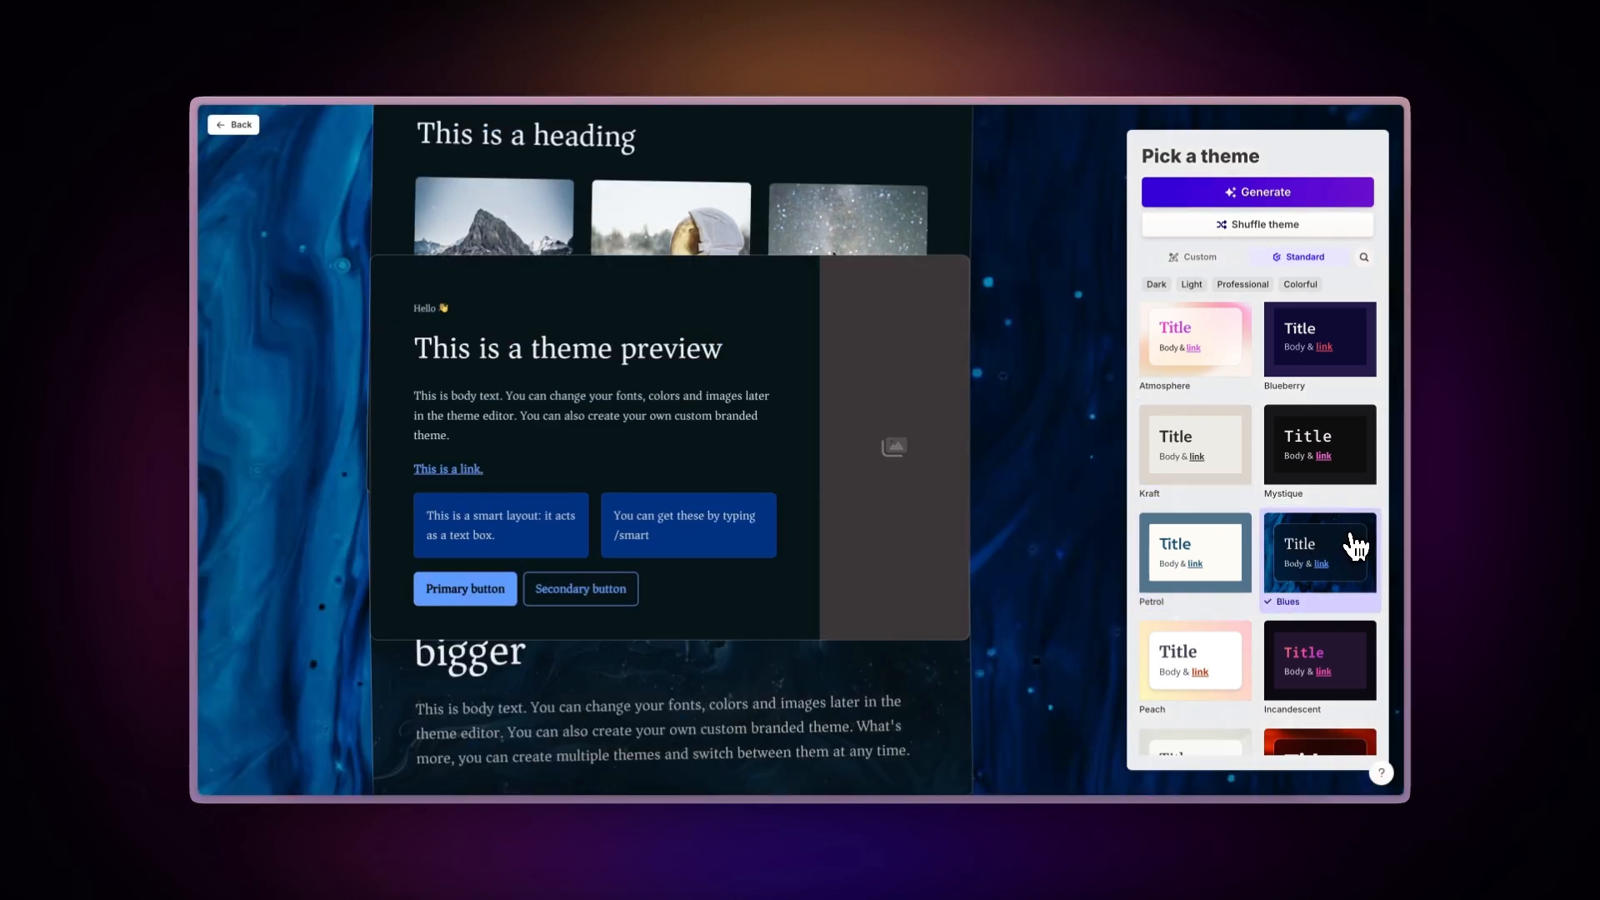
click(1195, 256)
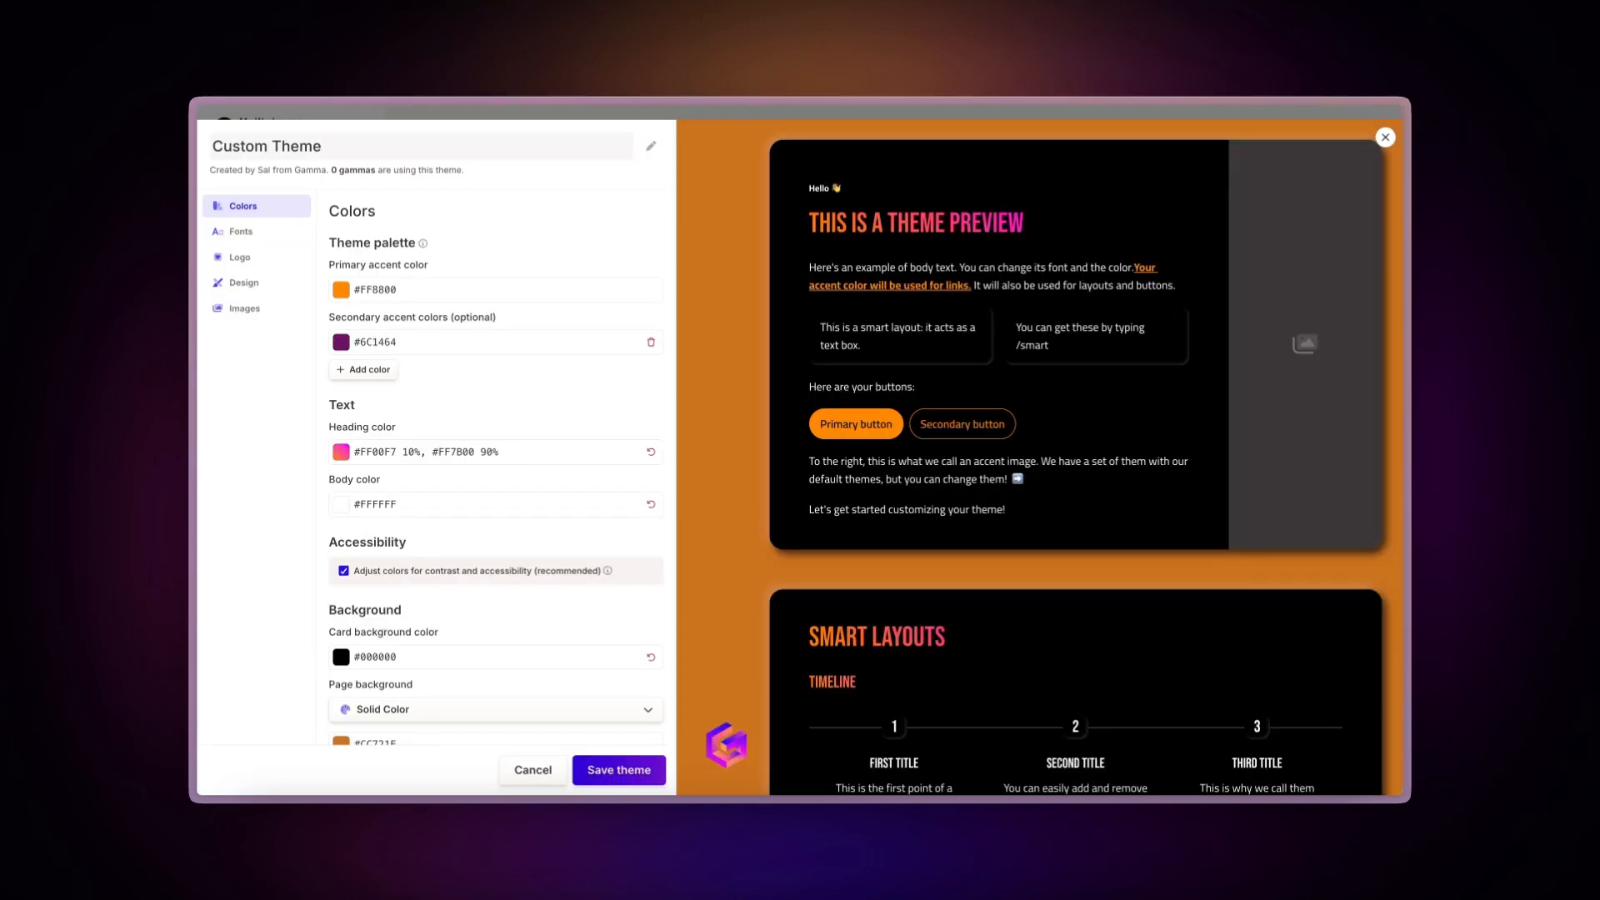
scroll(down, 3)
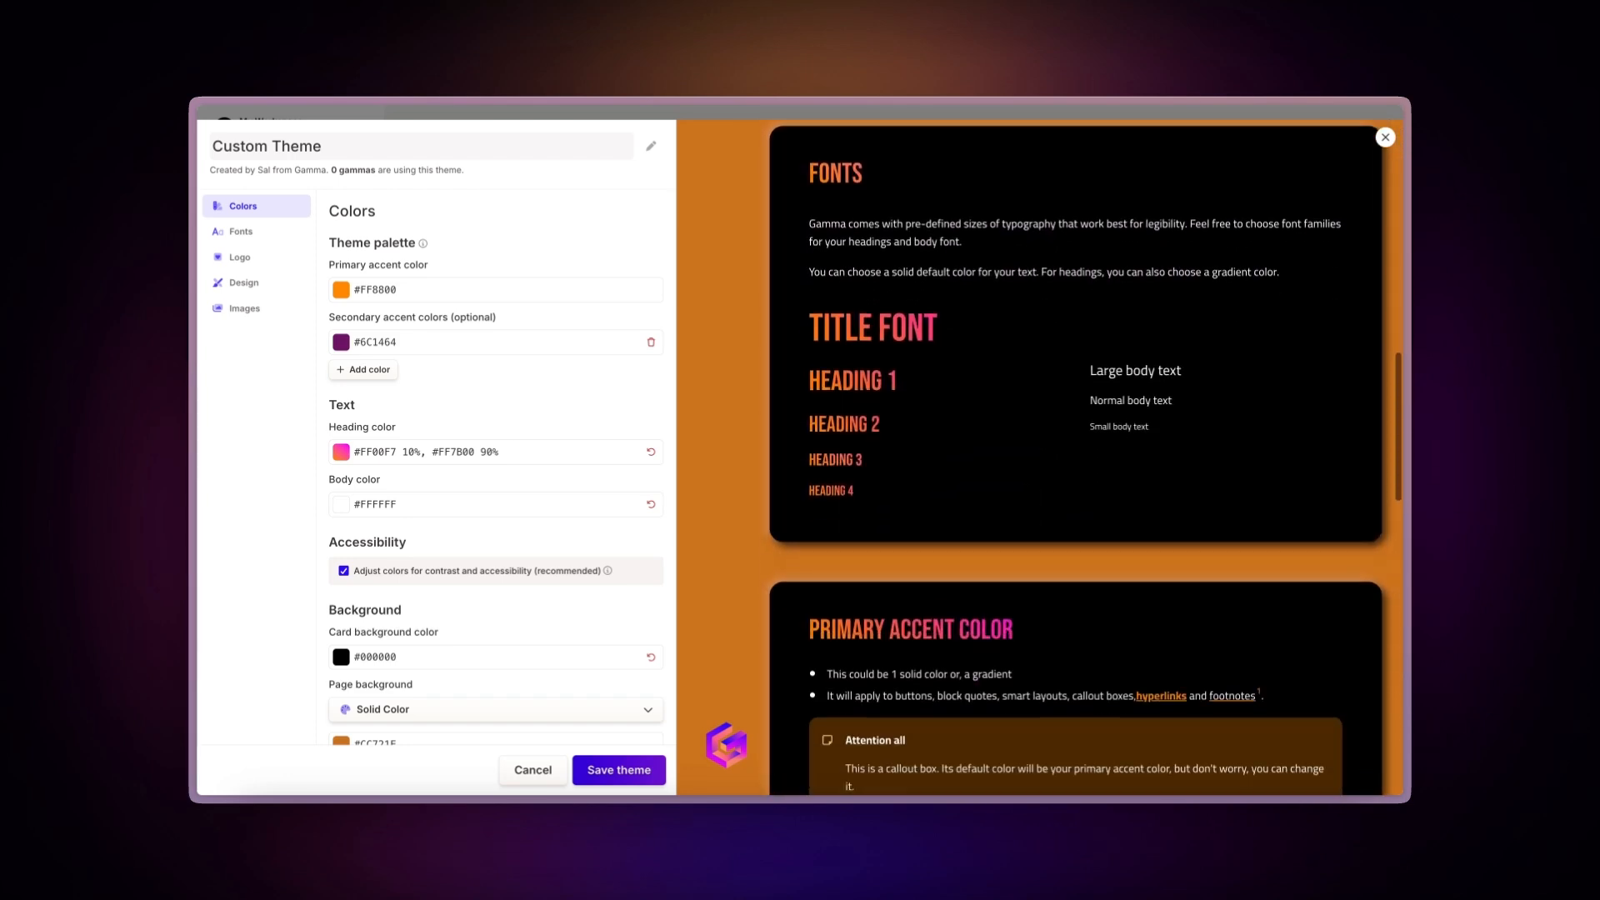
scroll(down, 3)
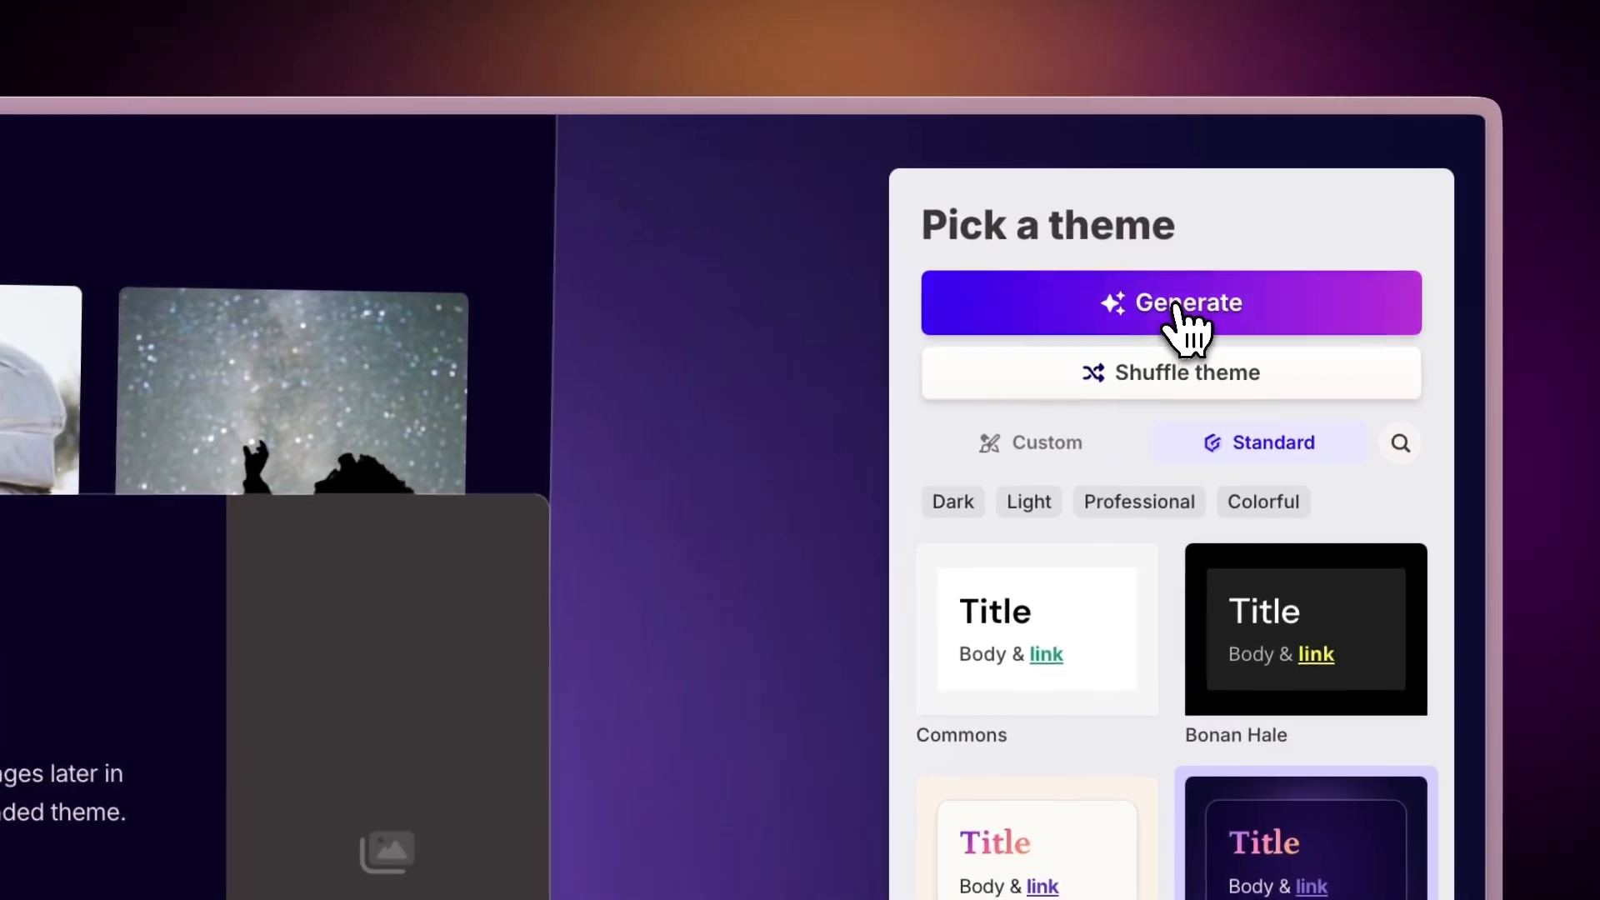
click(1170, 301)
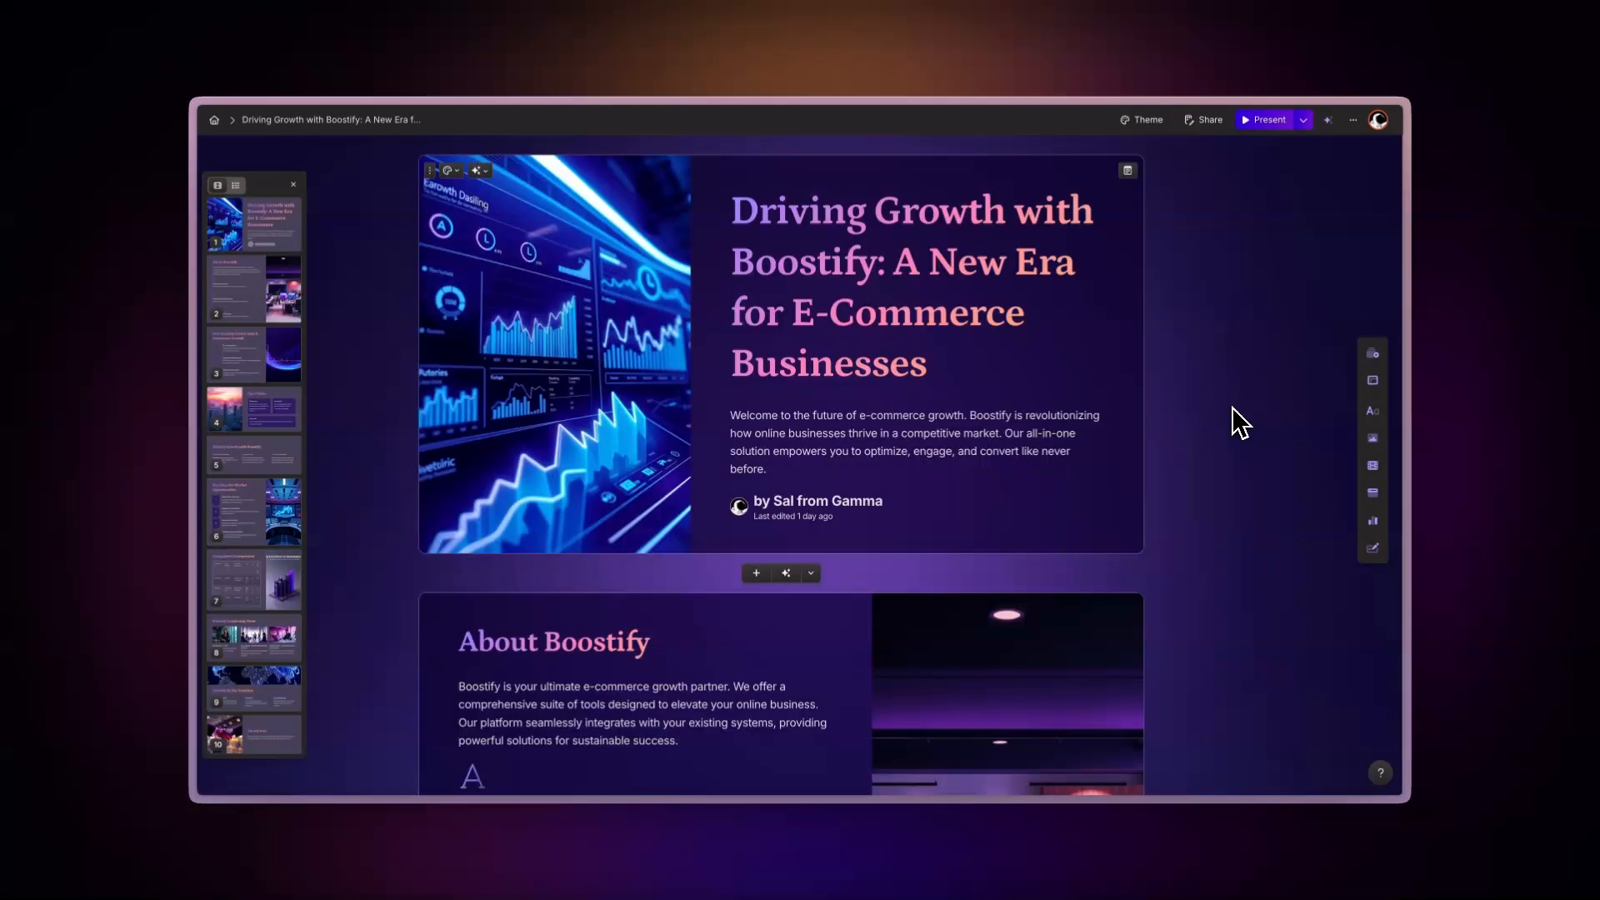
scroll(down, 3)
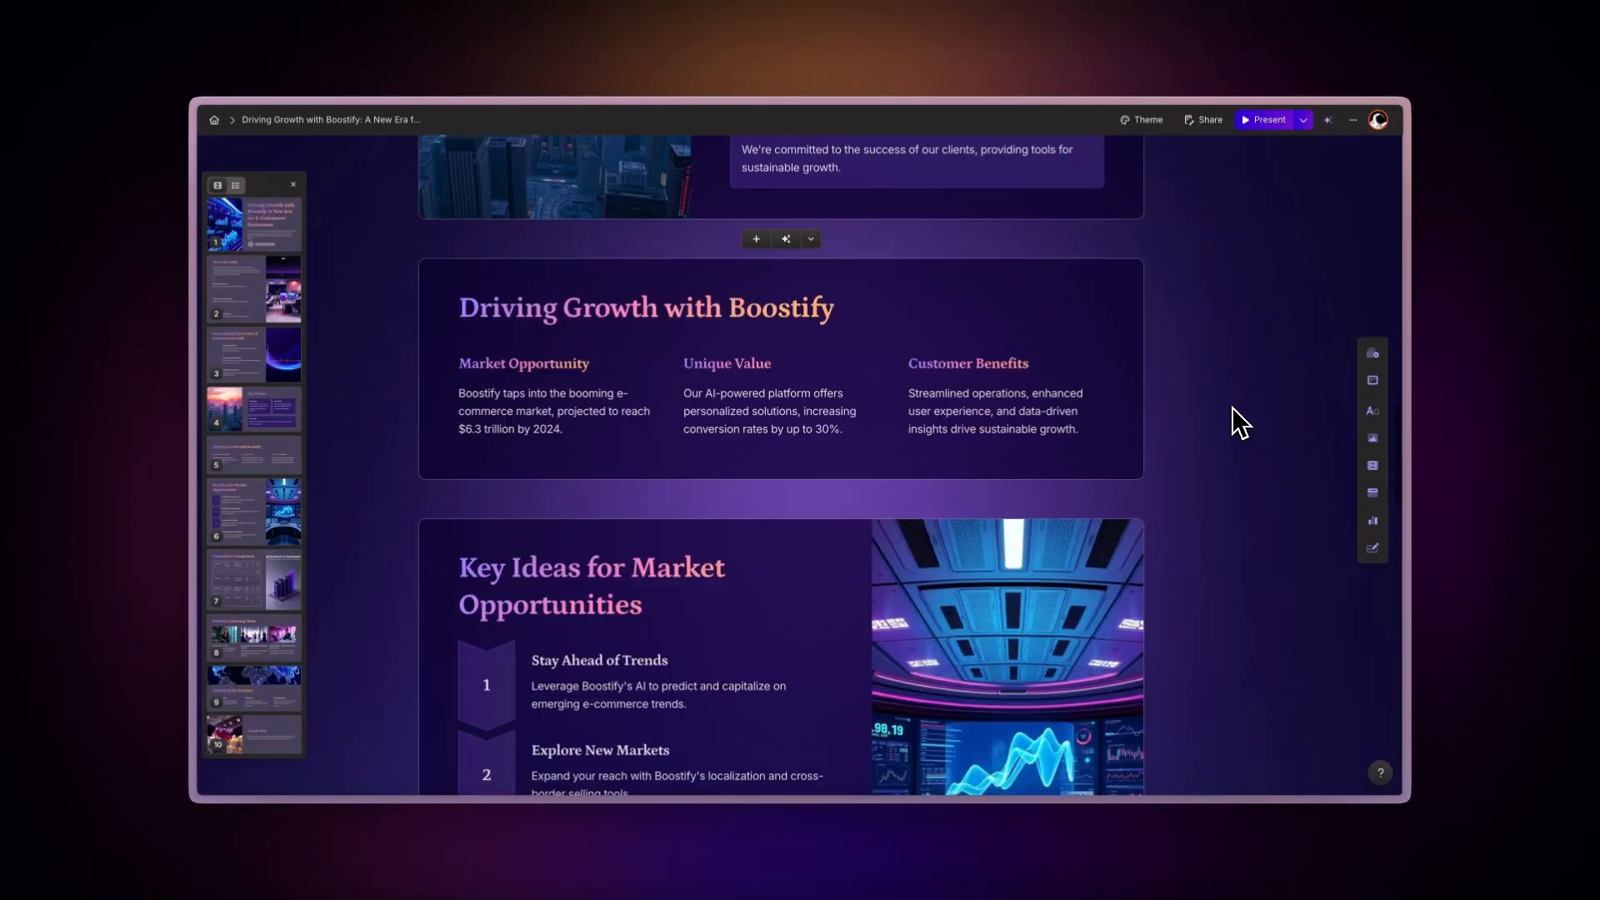
scroll(down, 3)
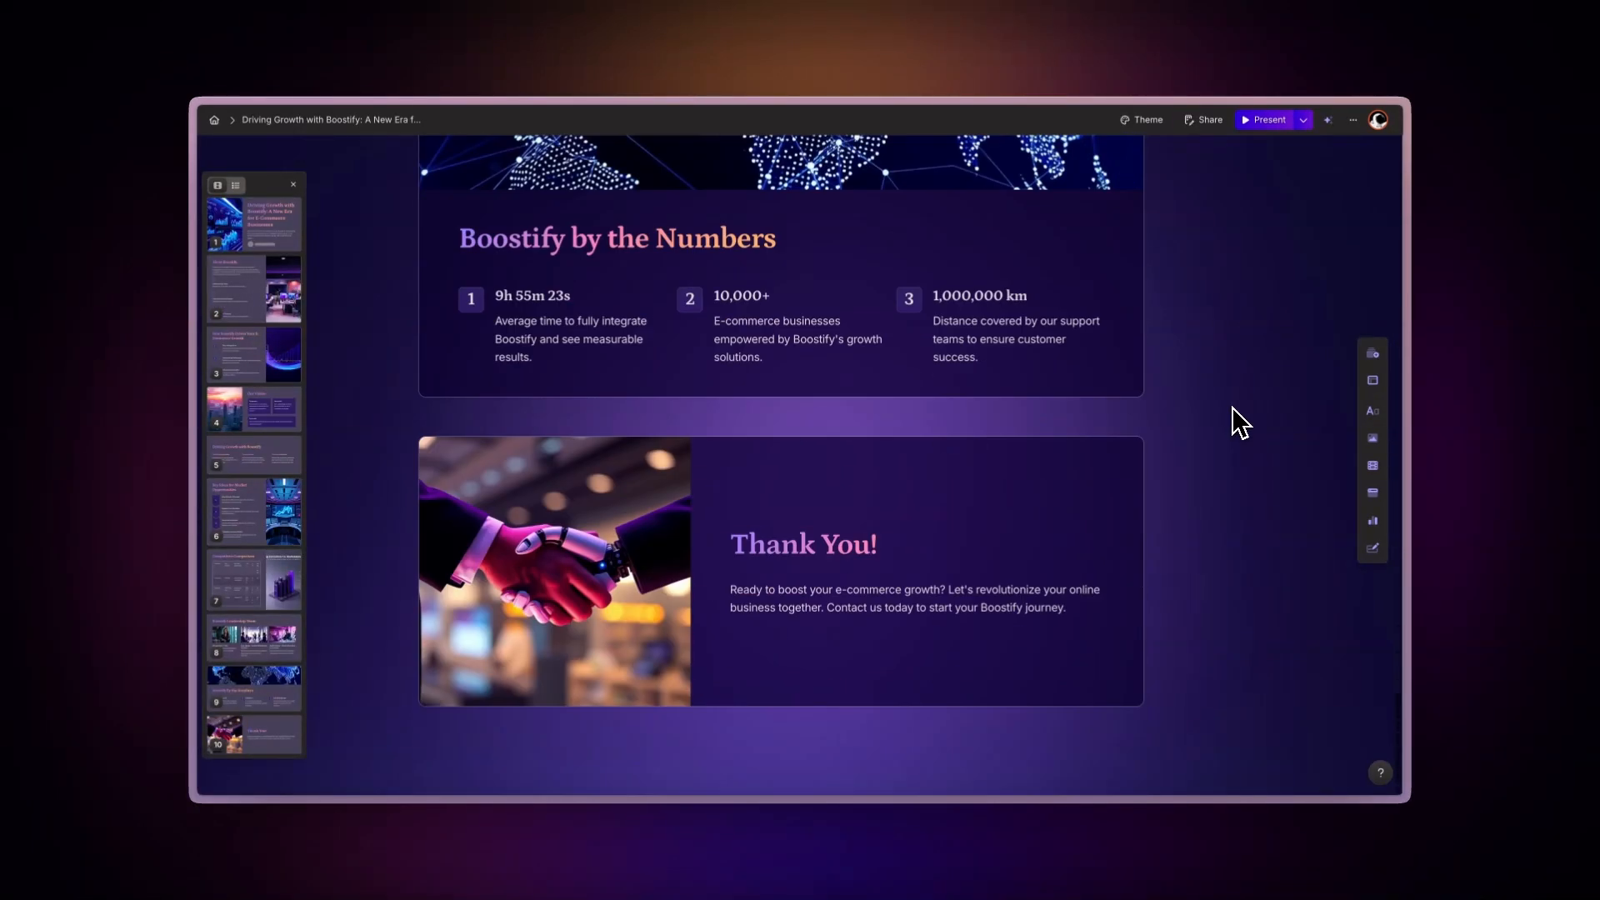
scroll(up, 3)
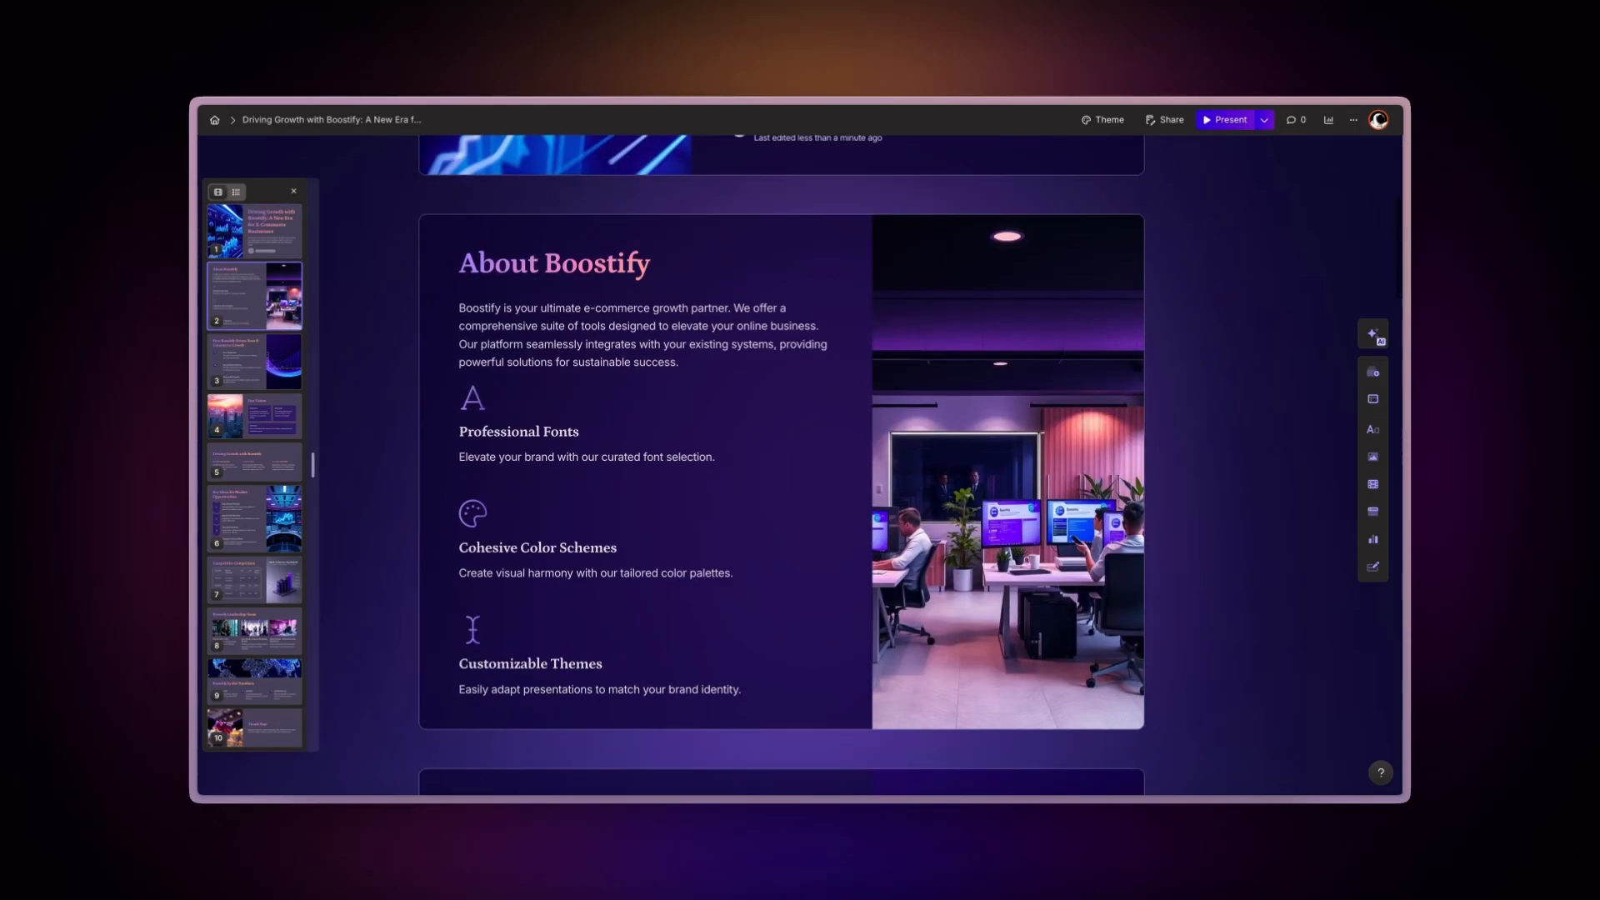
scroll(down, 3)
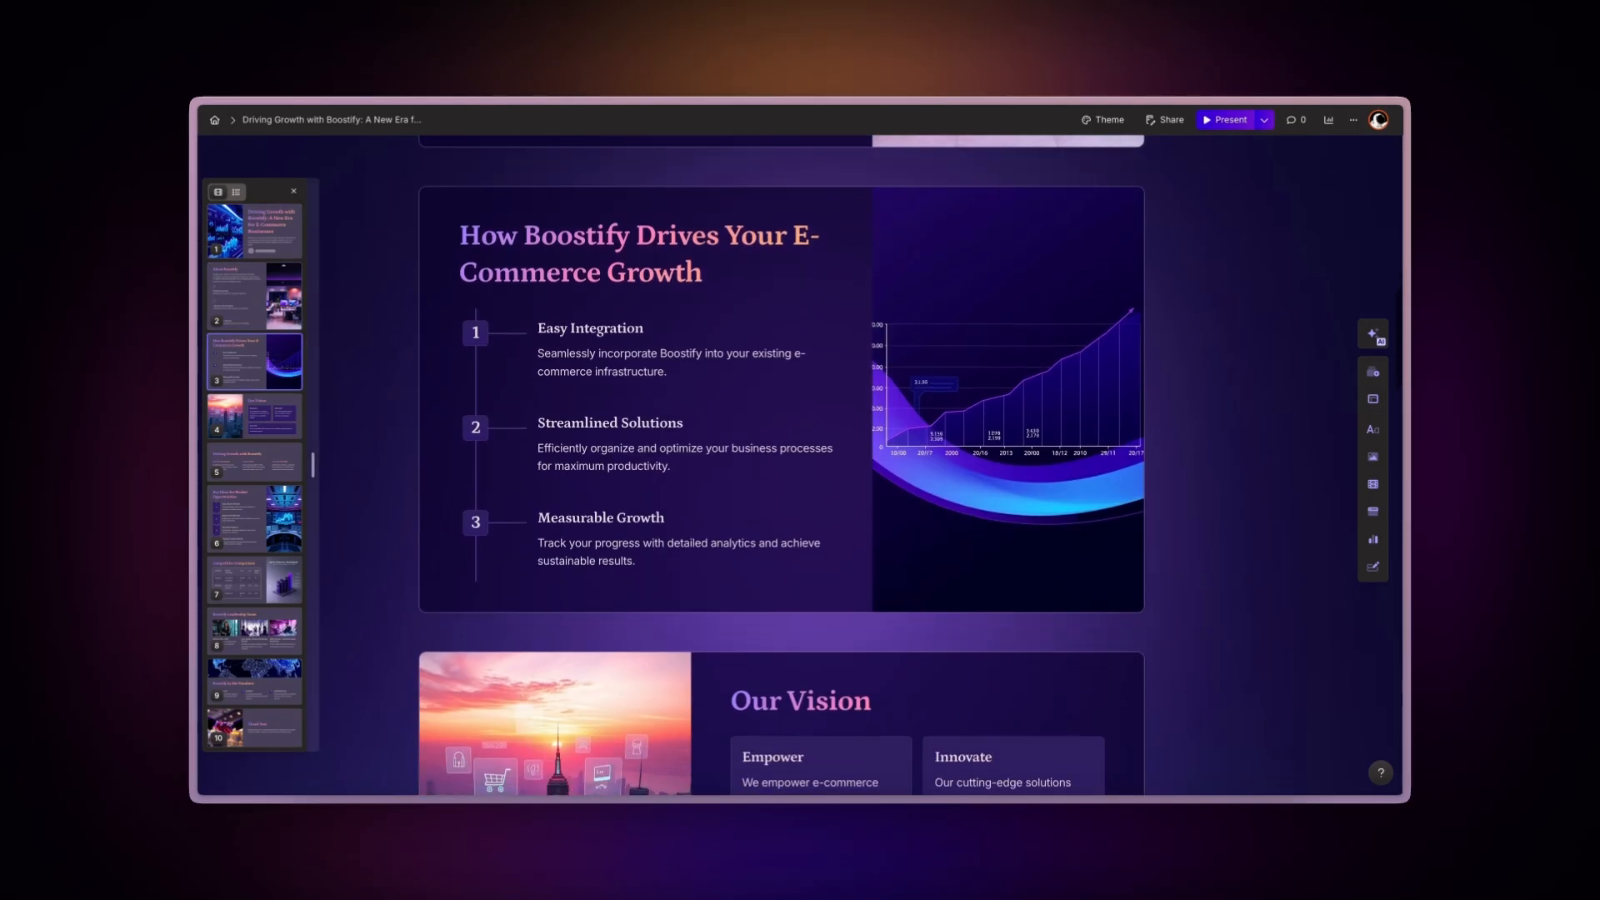
scroll(down, 3)
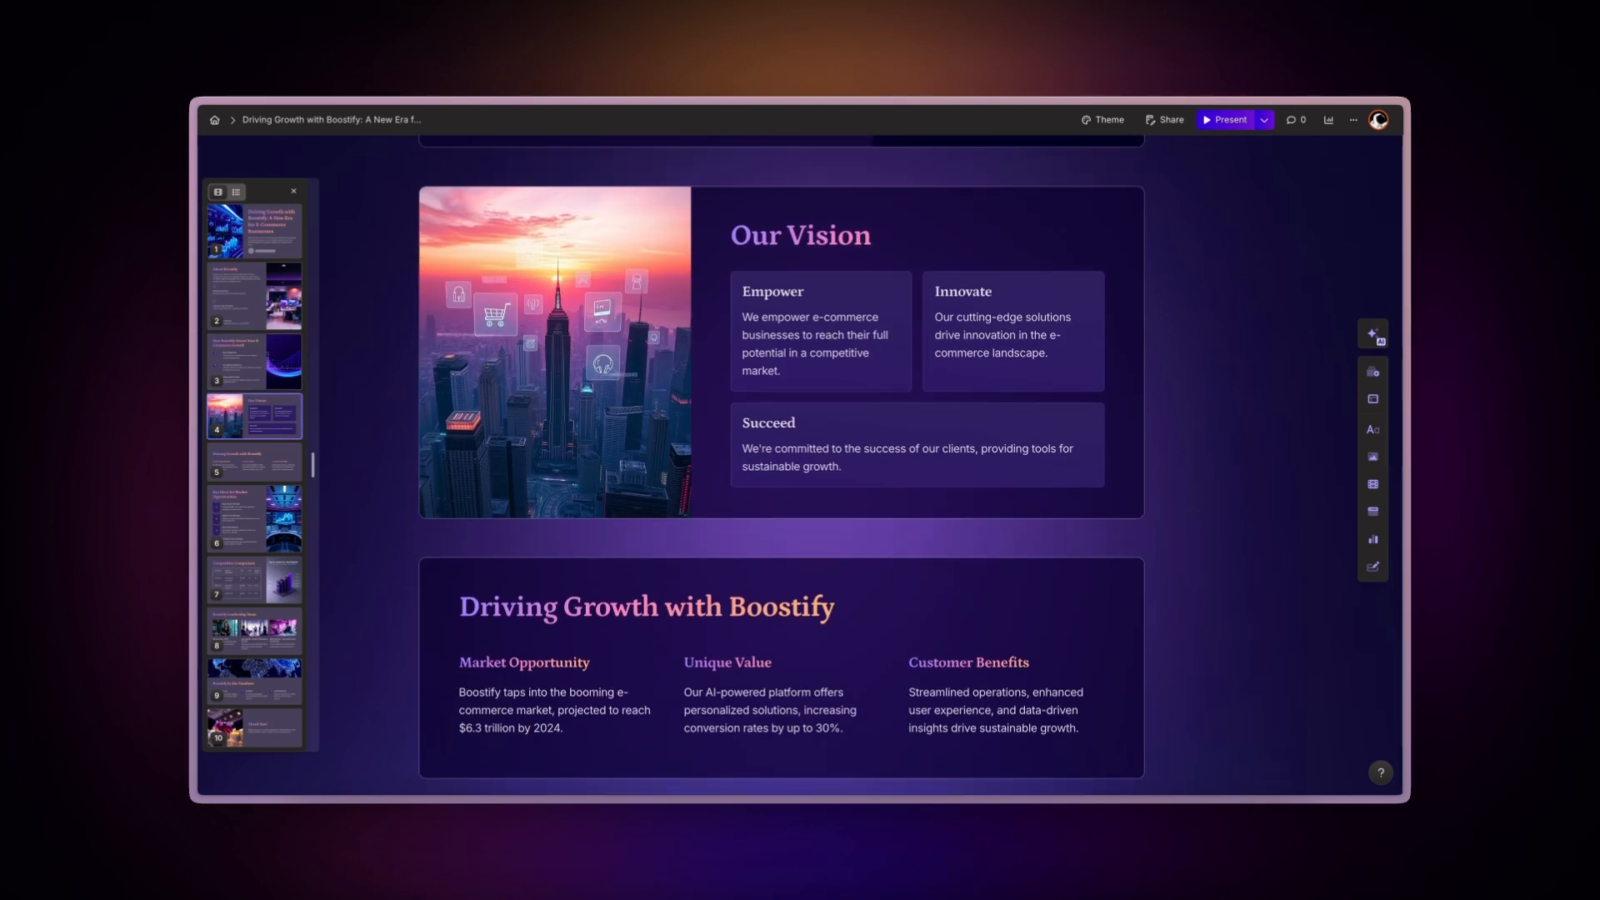
click(254, 581)
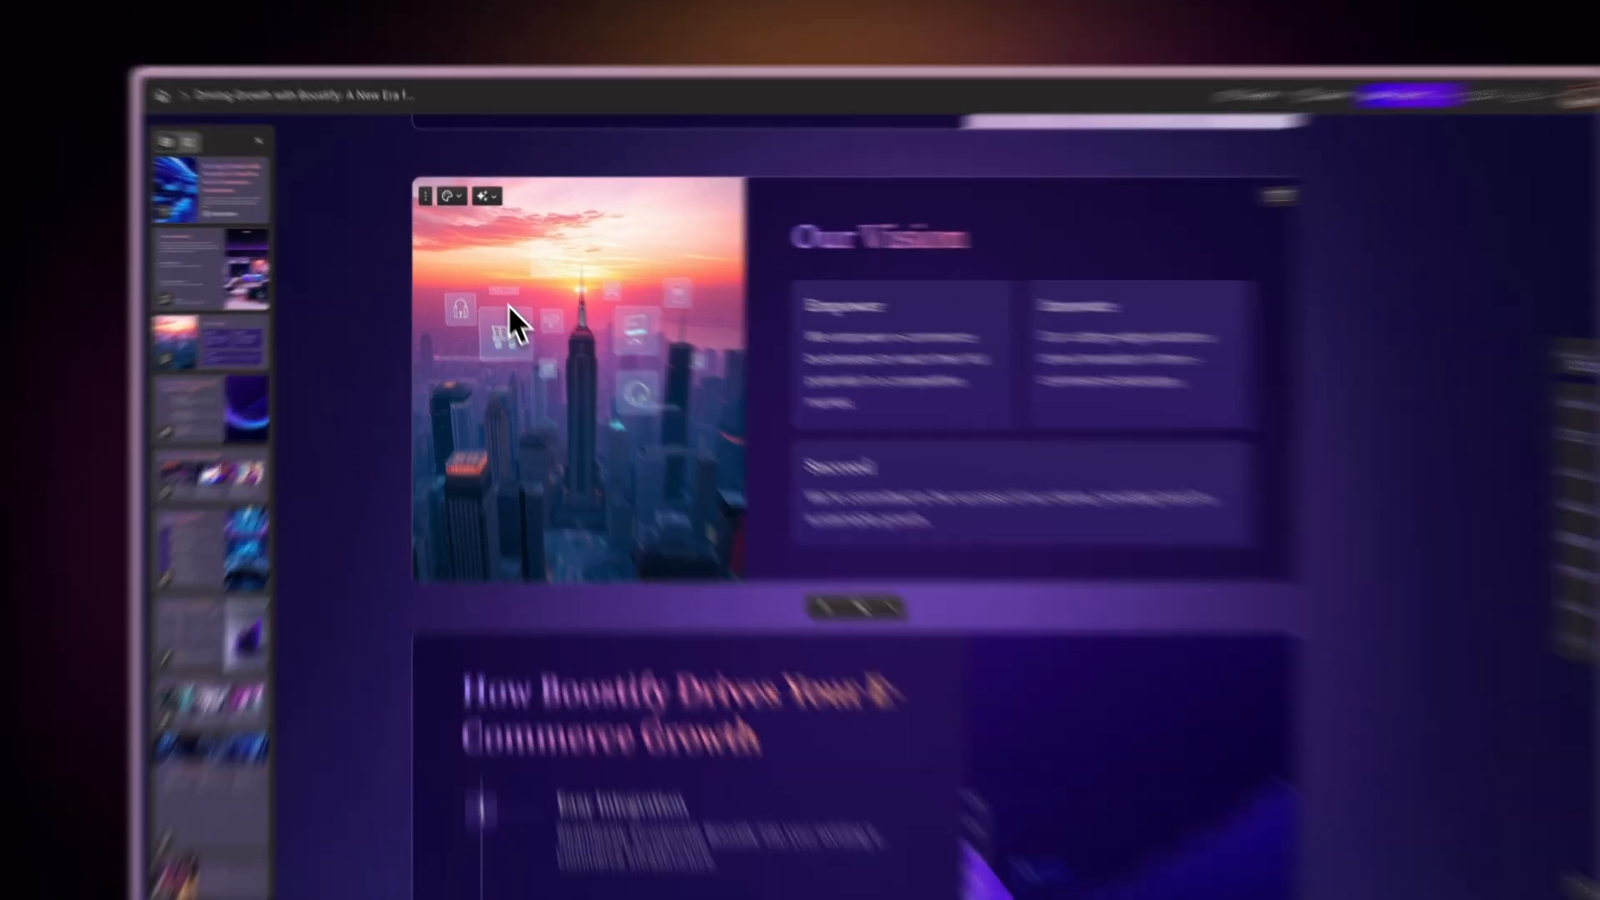
Step: Choose 'Make this more visual' from the Our Vision card's AI edit menu
click(518, 159)
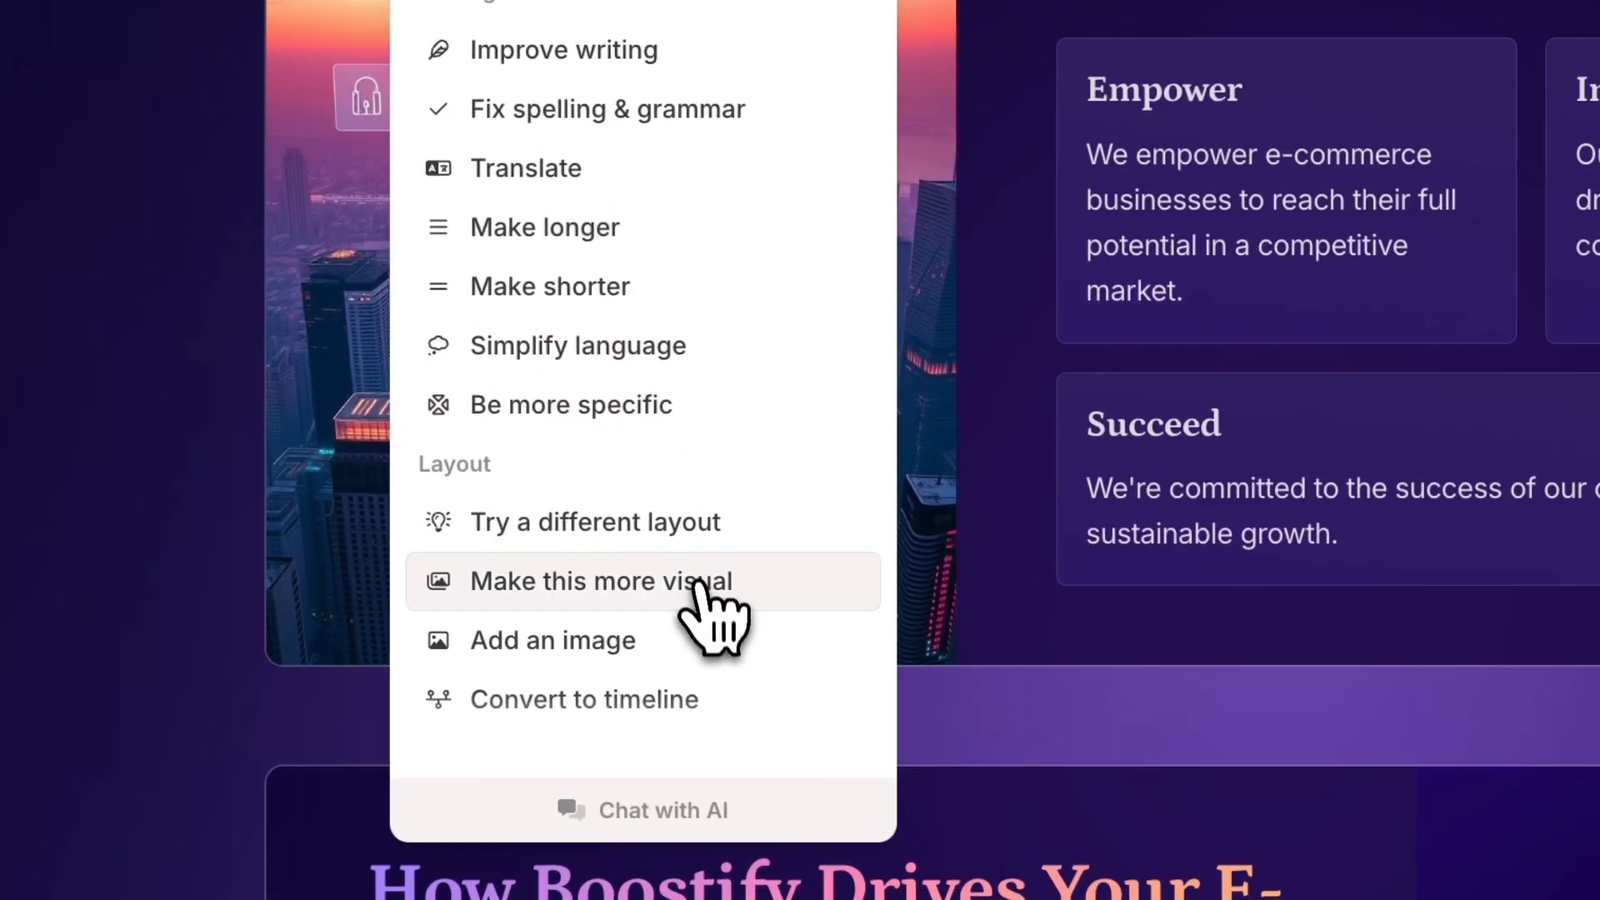
click(601, 581)
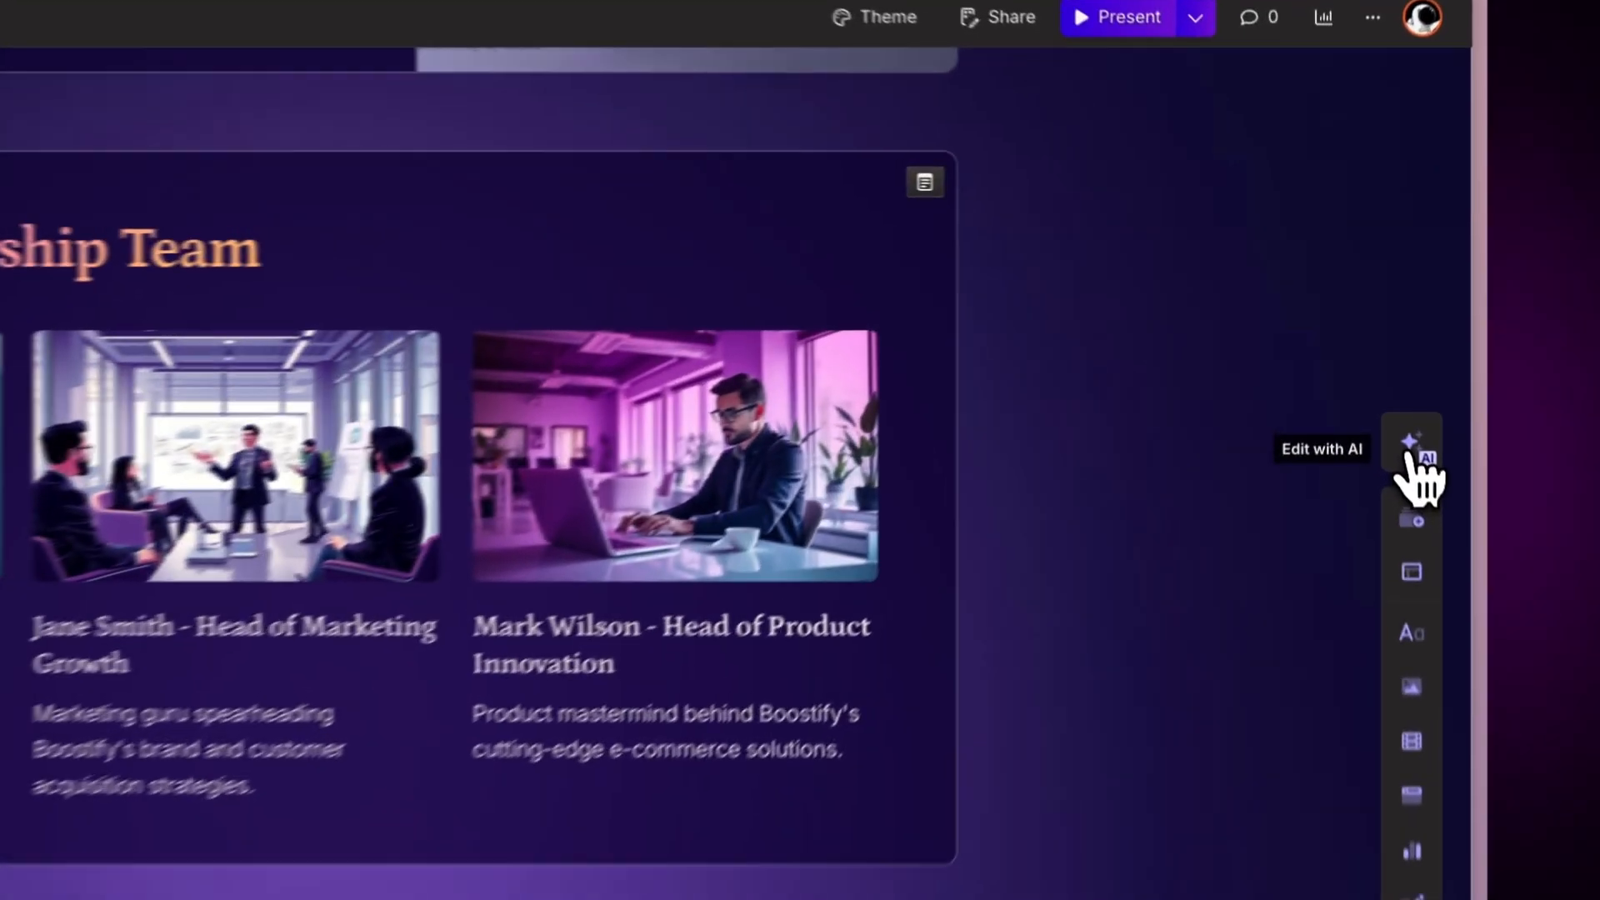
Step: Send the AI chat request 'Make a staircase' for the Leadership Team card
click(1411, 444)
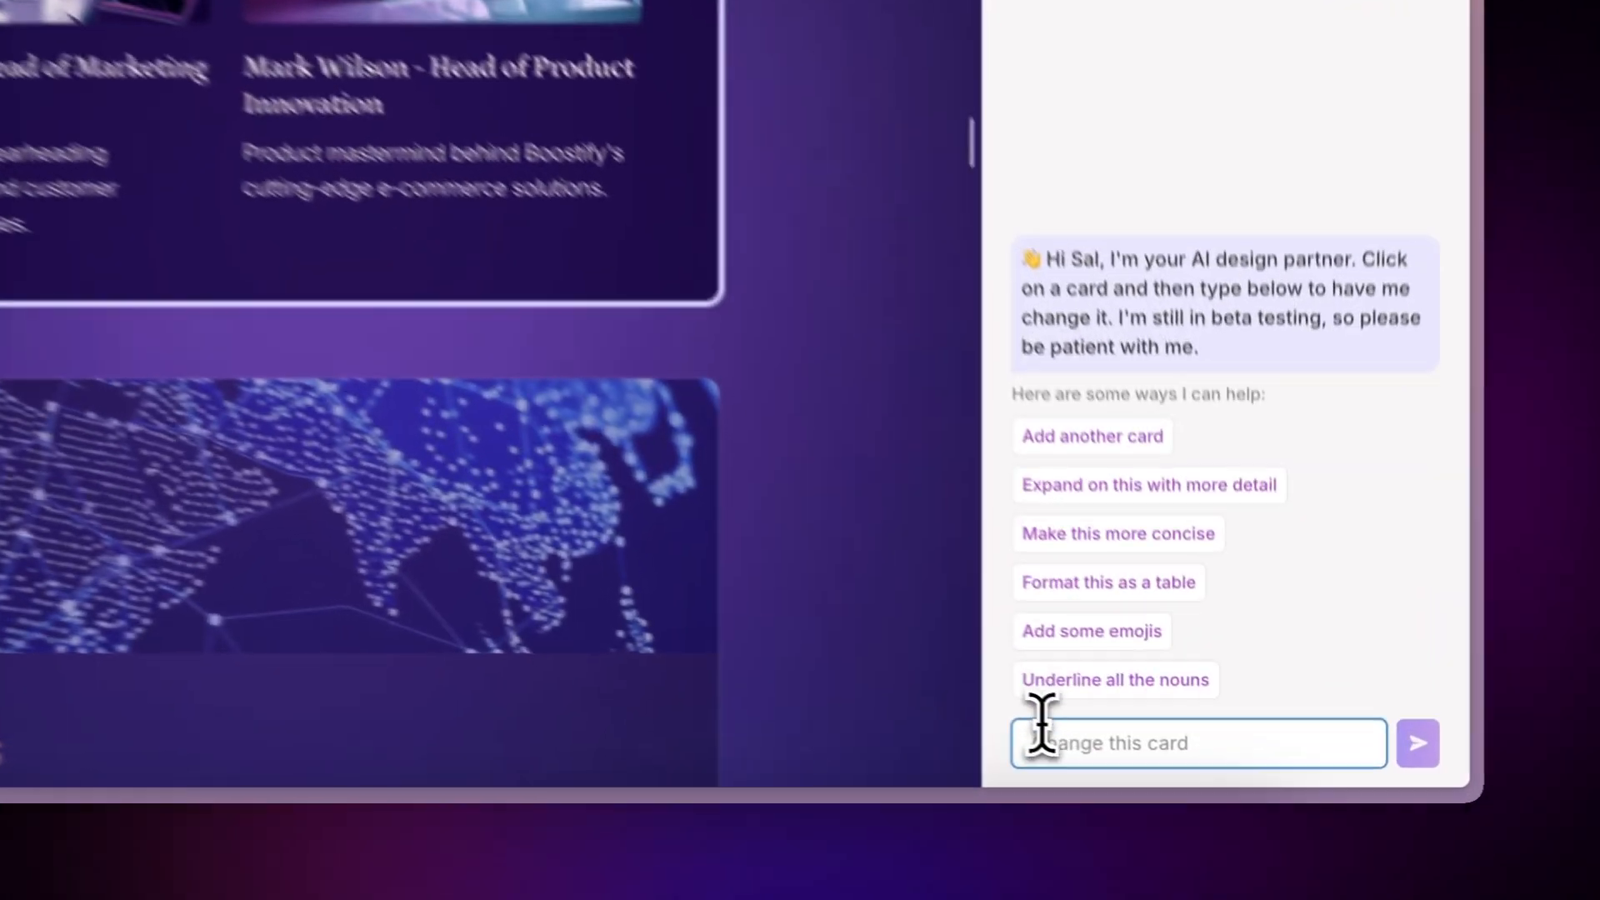
text(Make a staircase)
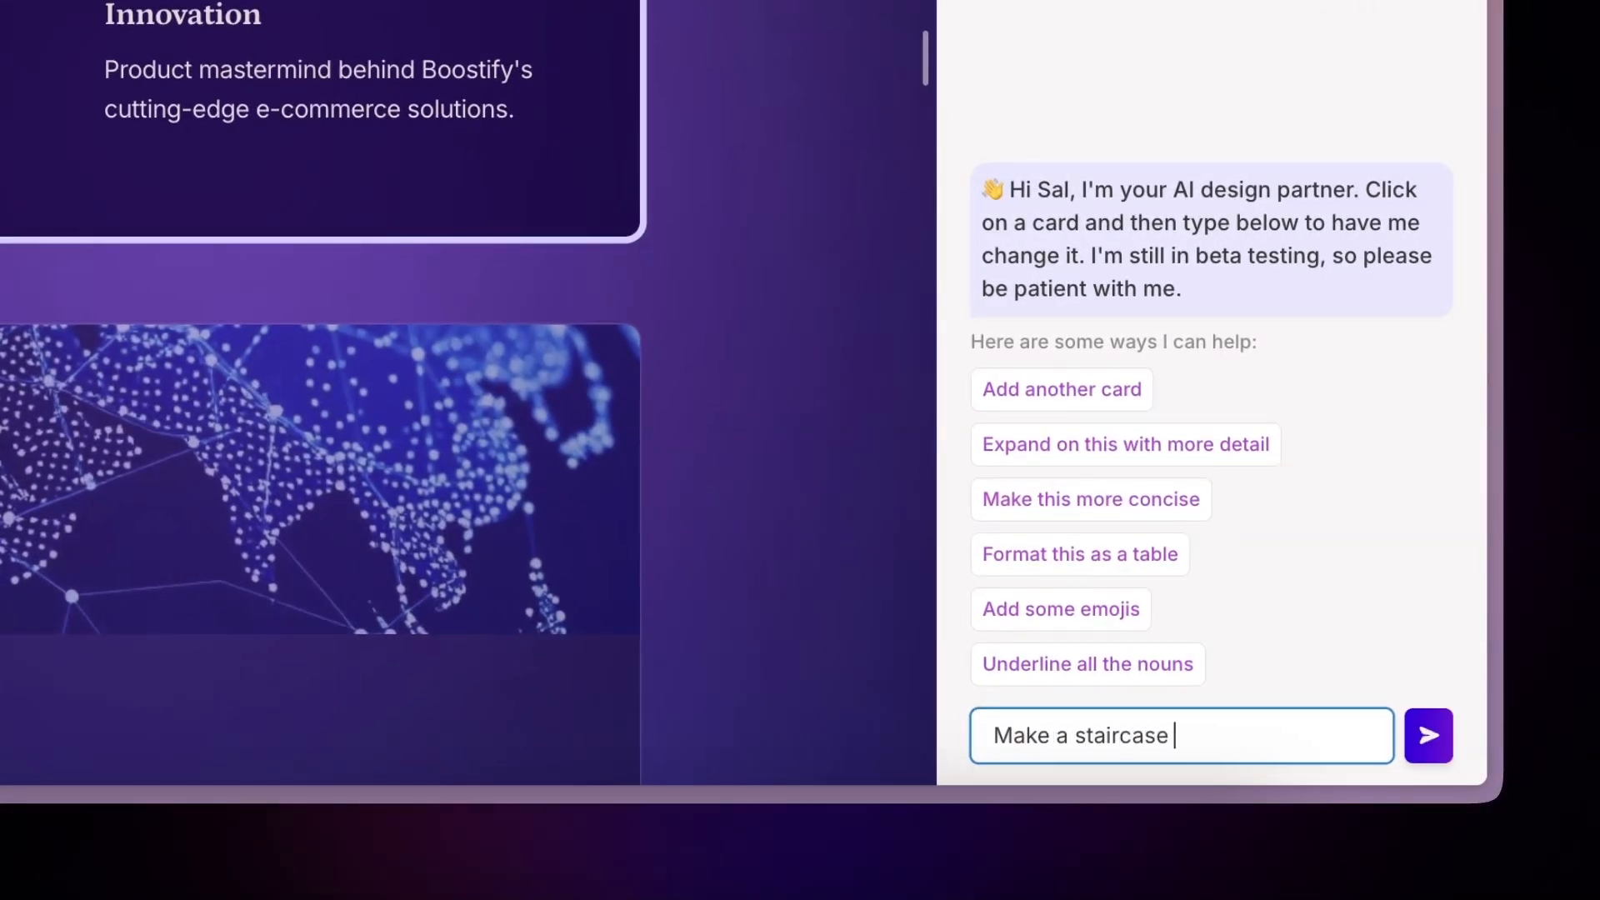
click(1428, 735)
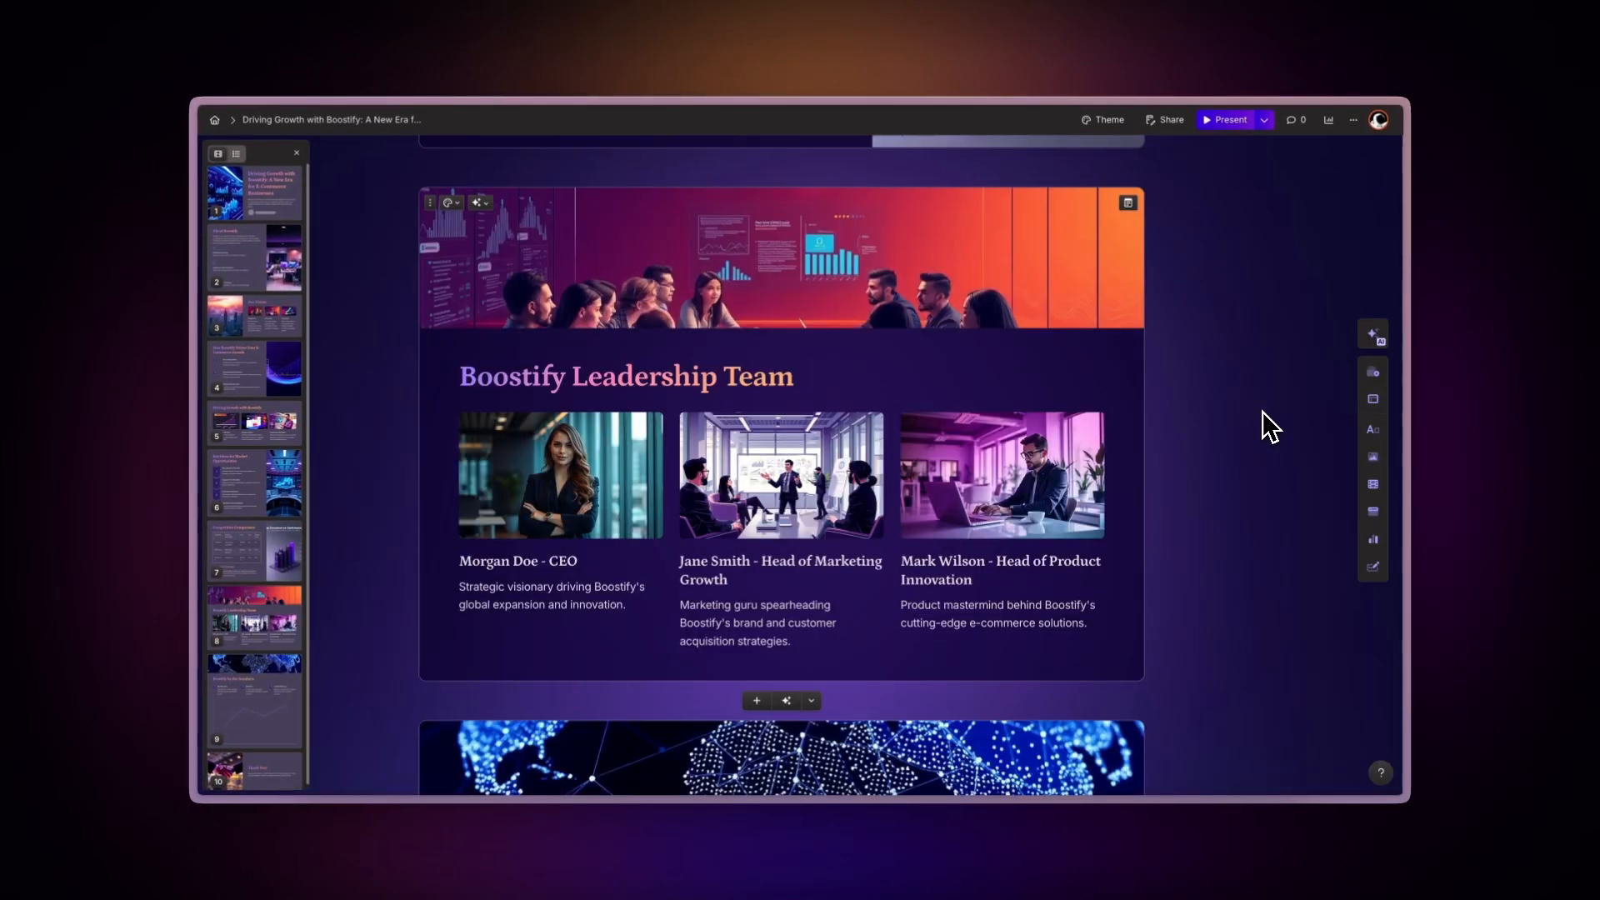
scroll(up, 3)
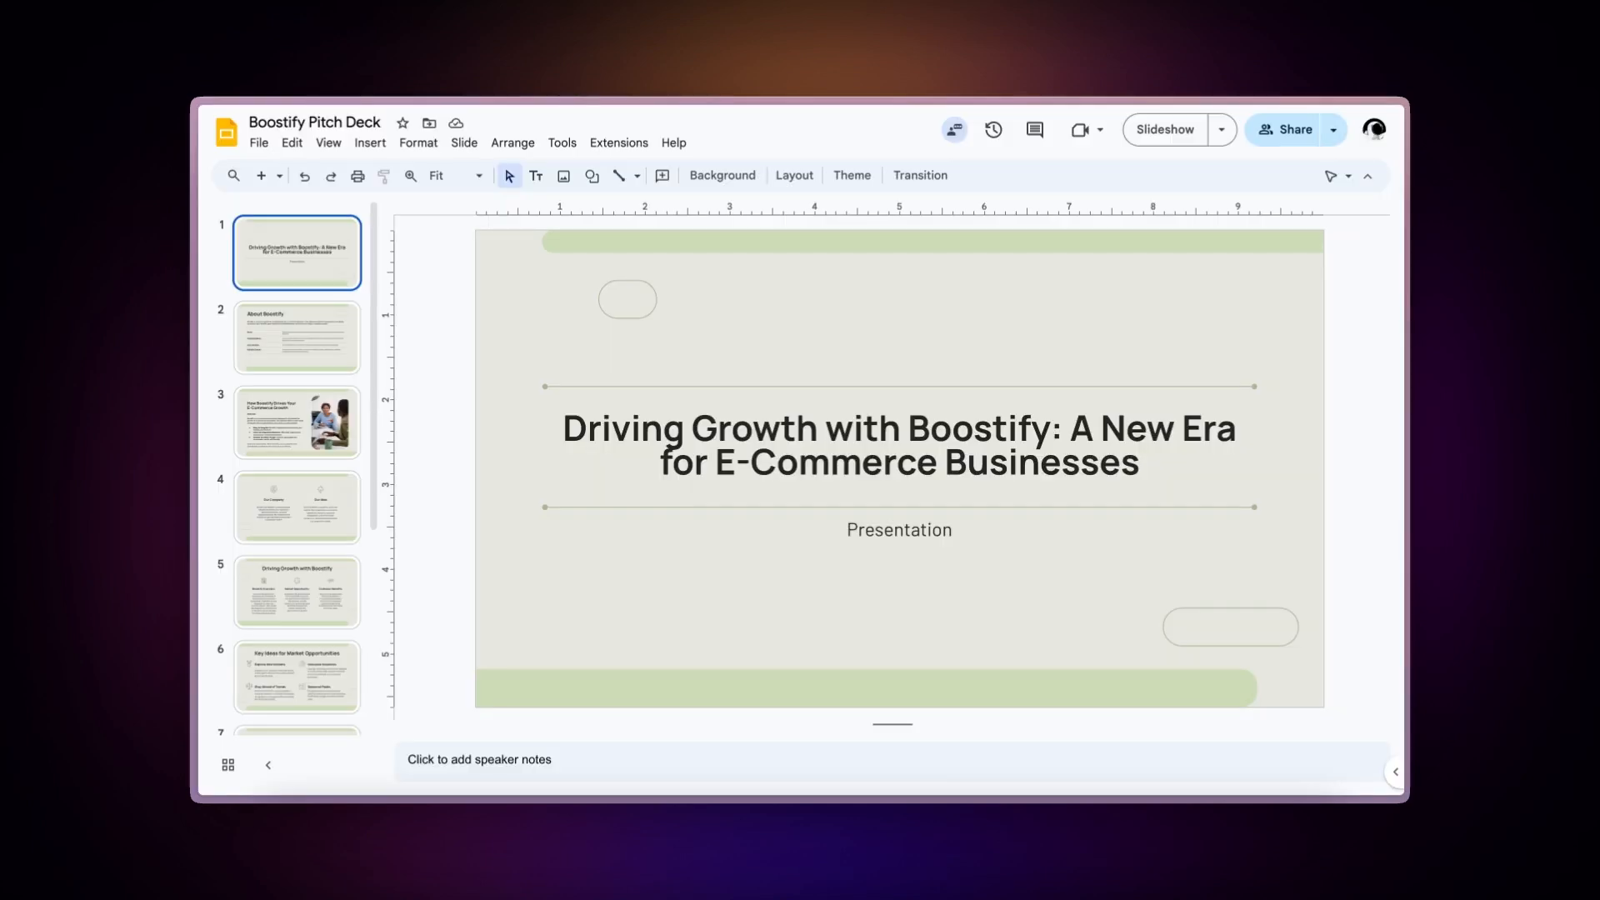
Step: Open The Mysteries of Quantum Computing gamma and scroll through its cards
click(297, 337)
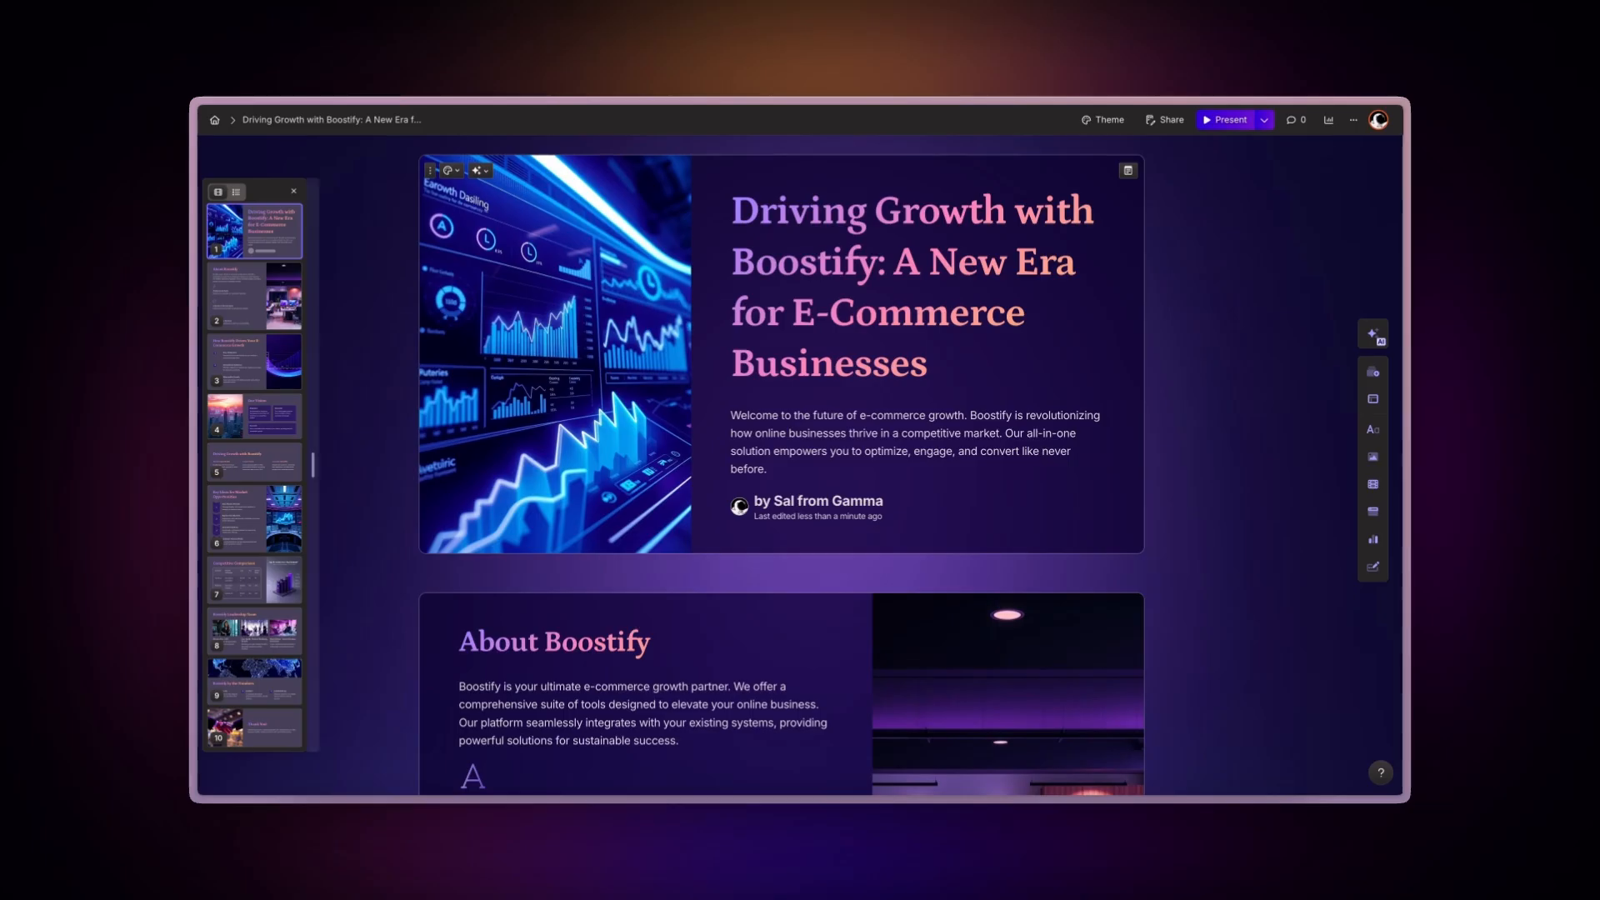
scroll(down, 3)
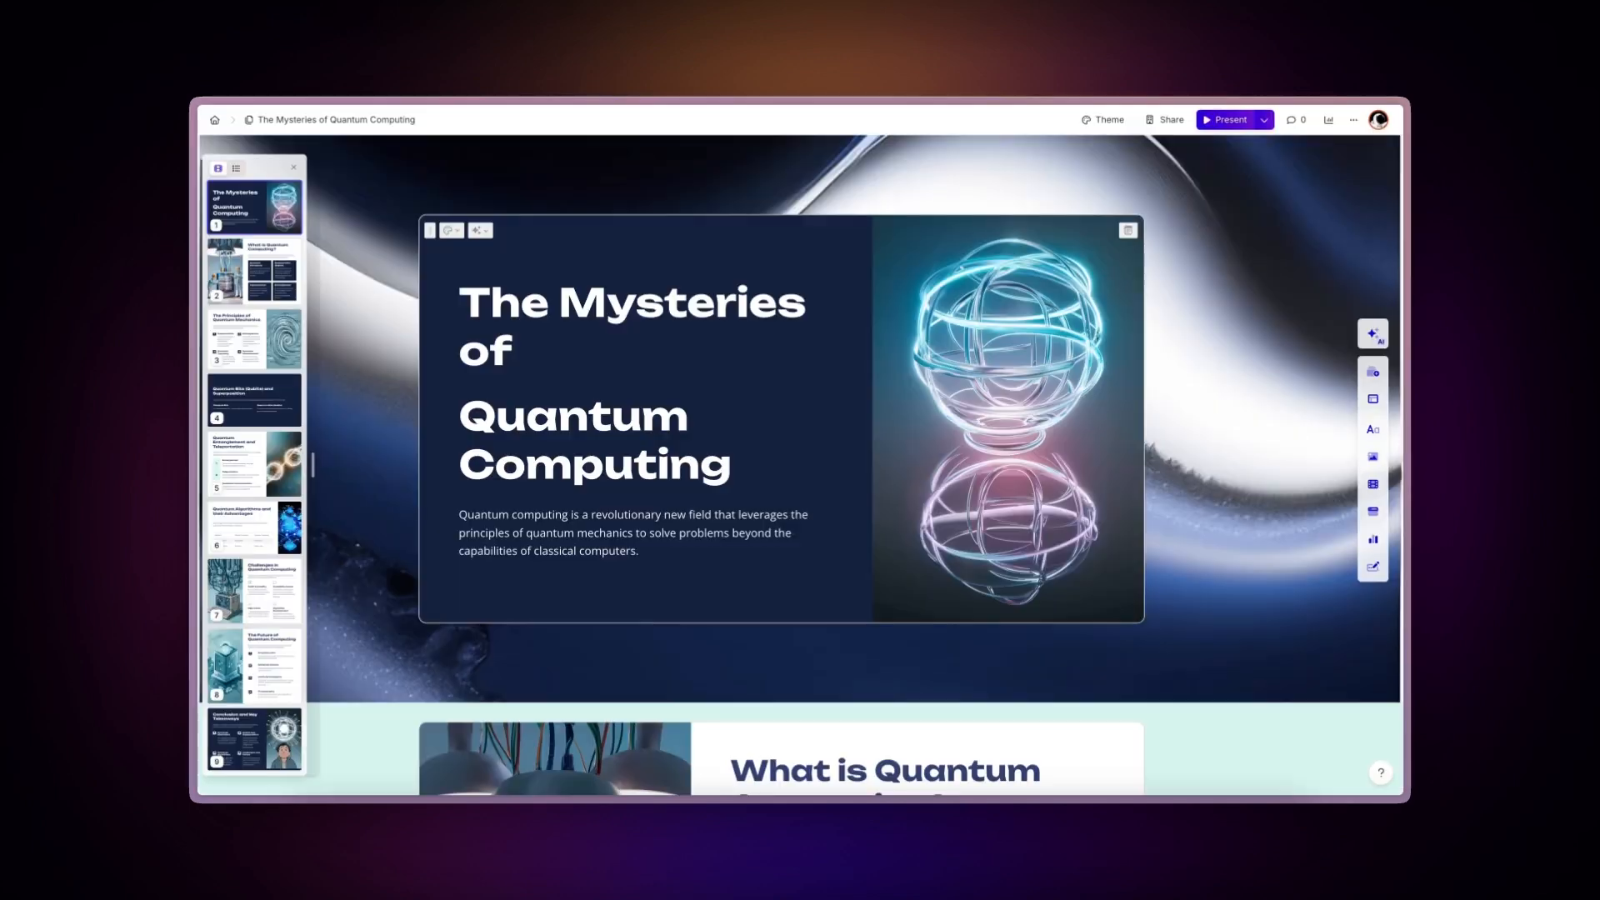
scroll(down, 3)
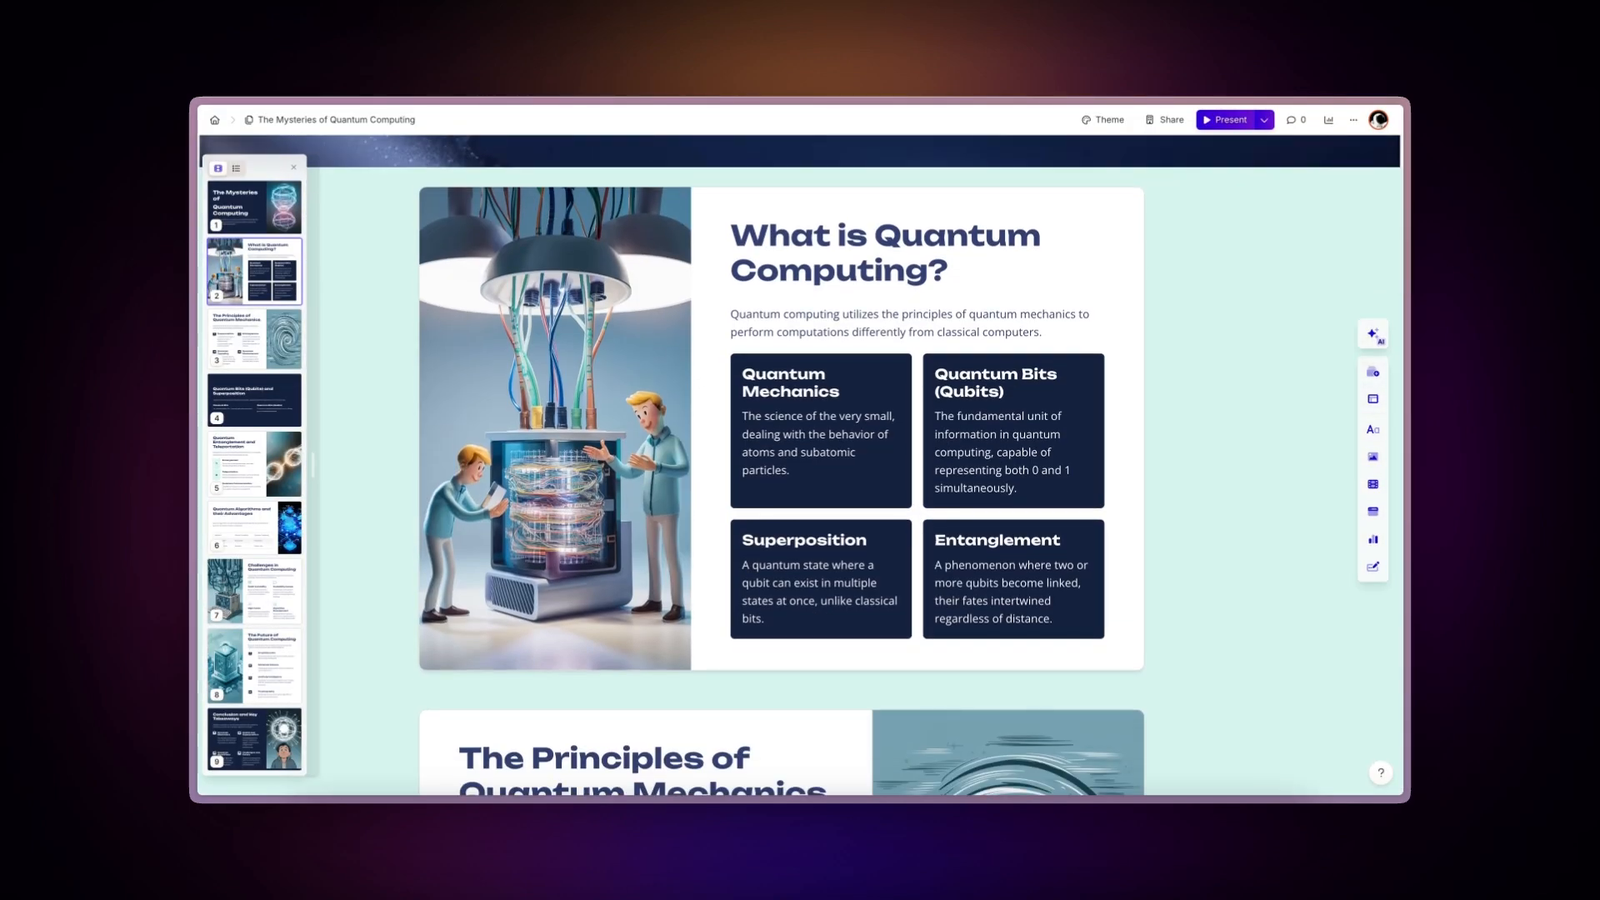